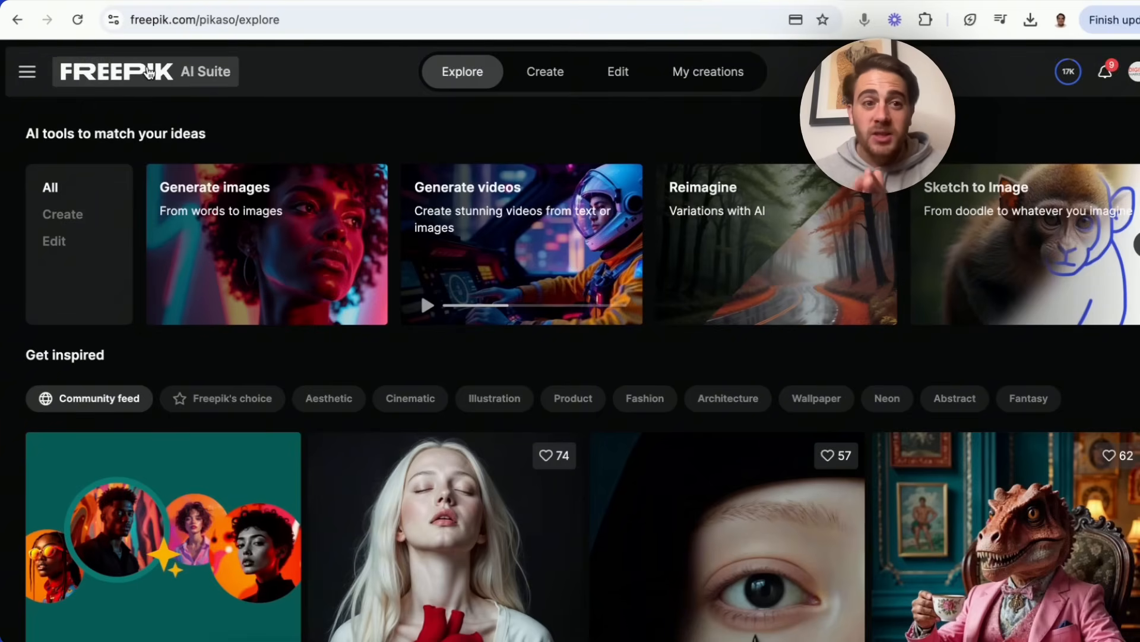
mouse_move(478, 246)
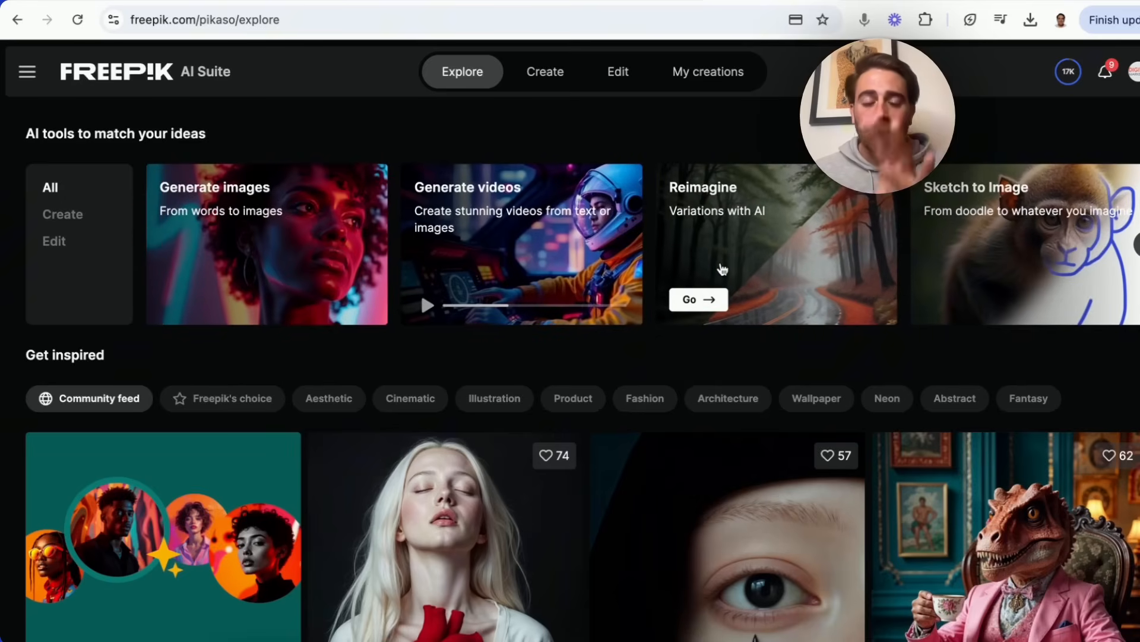
mouse_move(528, 195)
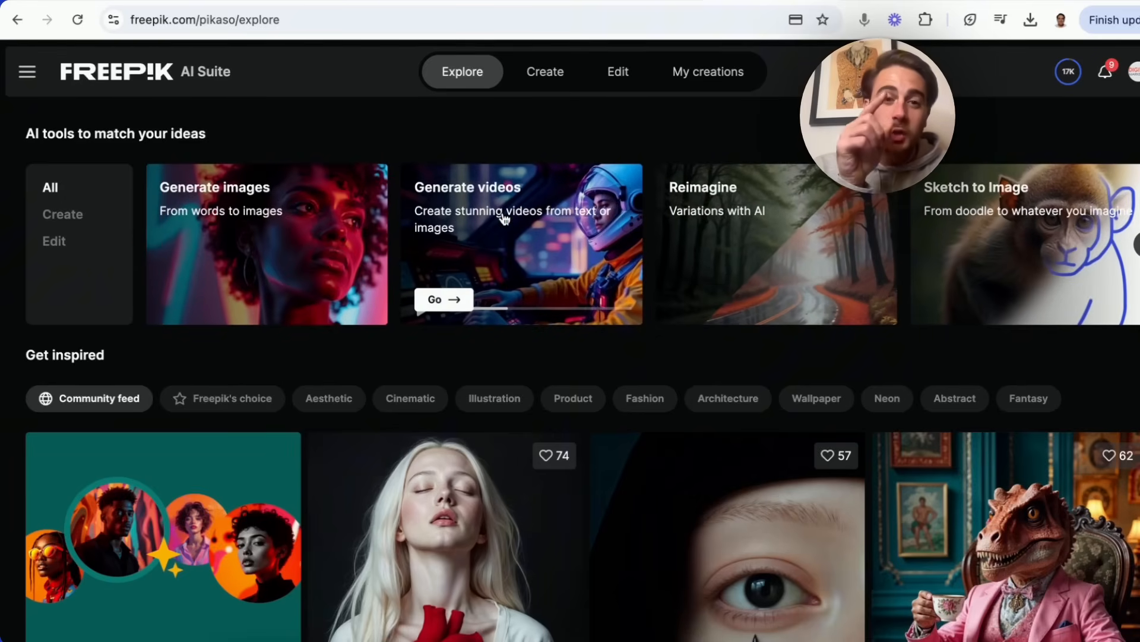
- Enter the video generator and switch it to Custom mode, listing the featured models
click(443, 300)
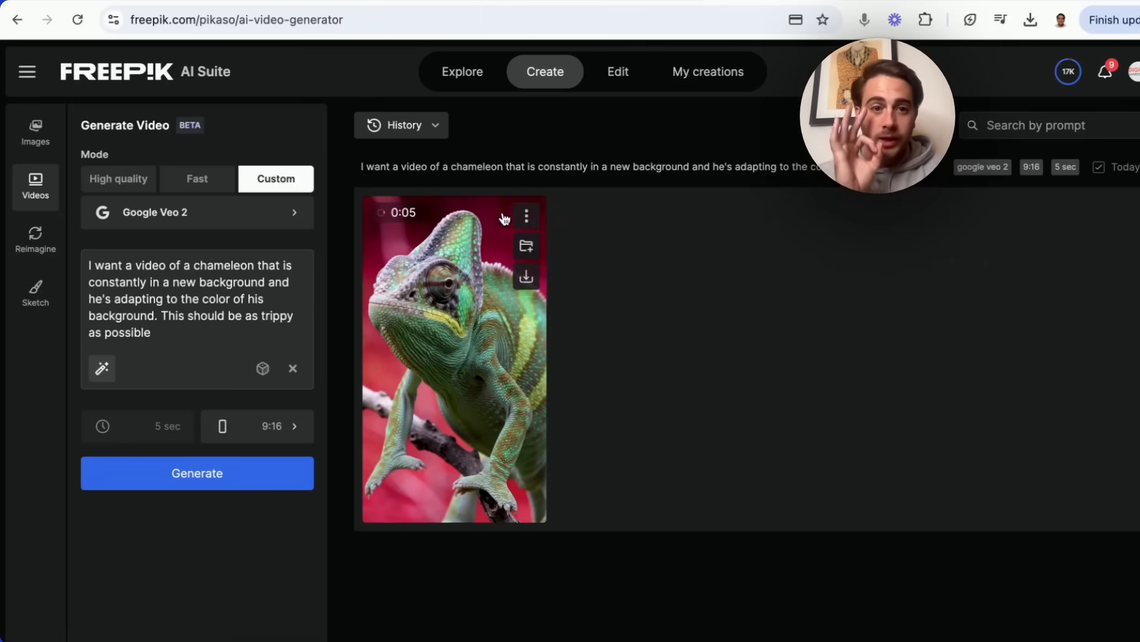
click(117, 178)
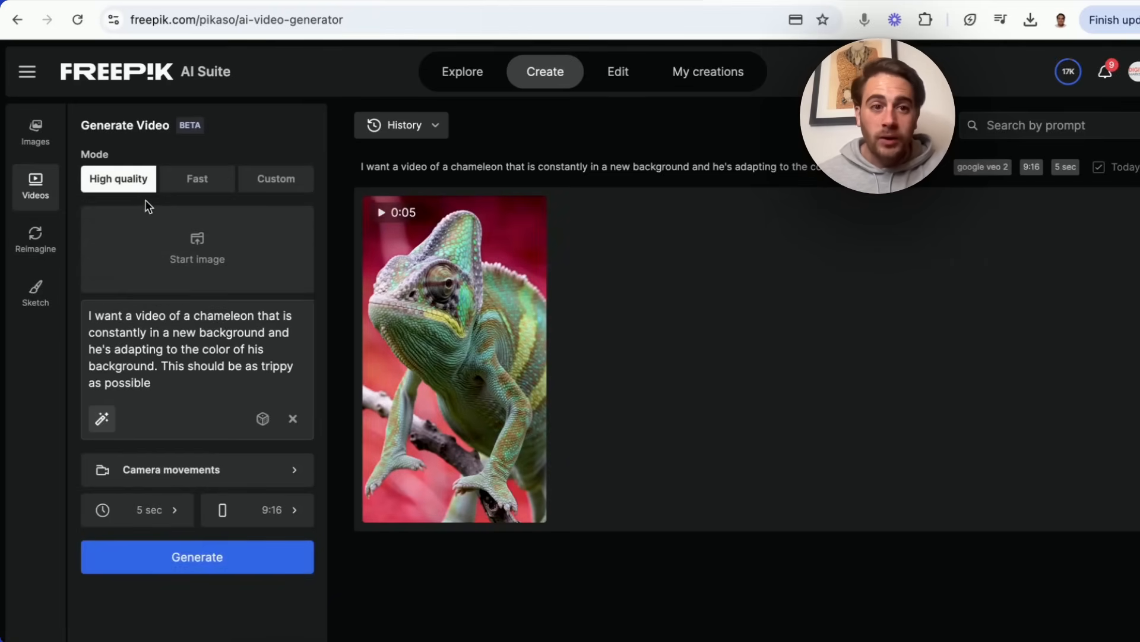
mouse_move(275, 179)
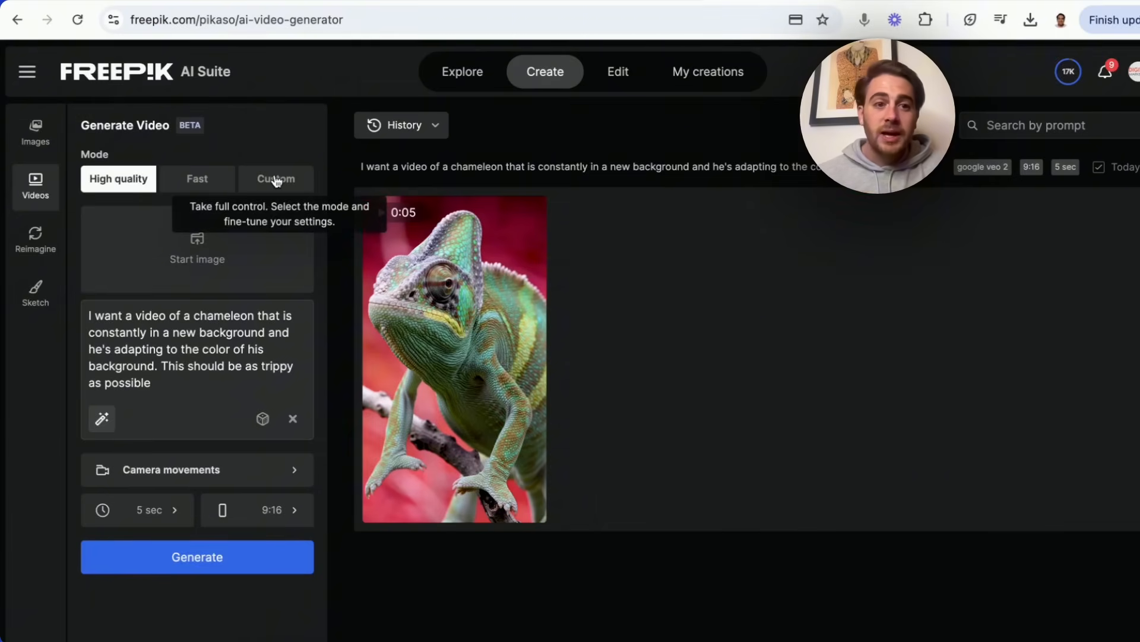
click(276, 179)
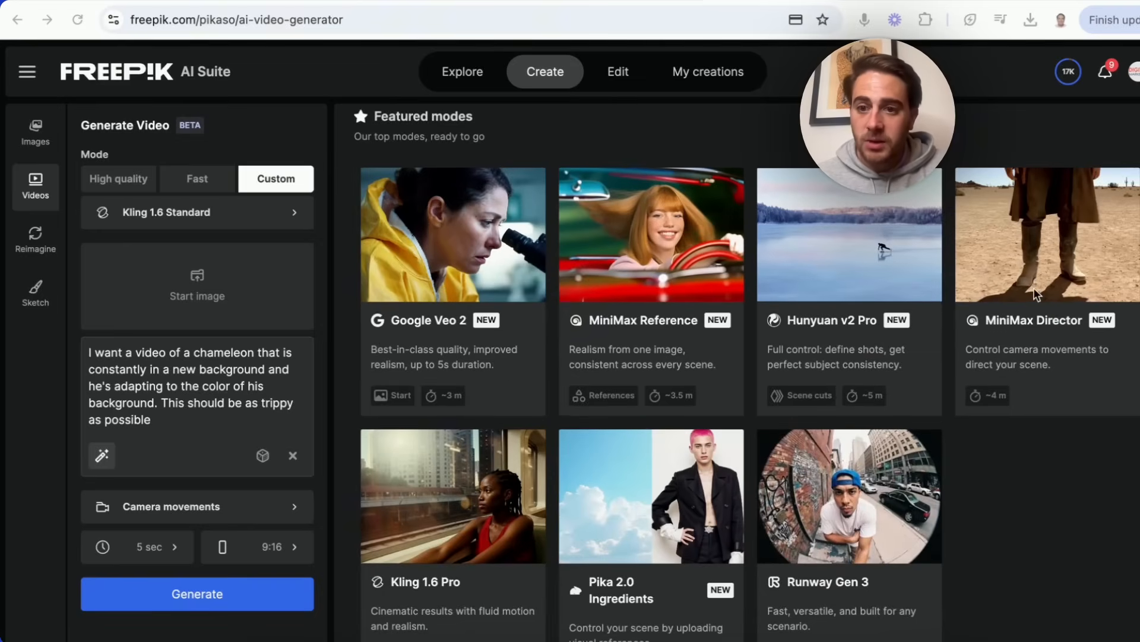
mouse_move(797, 590)
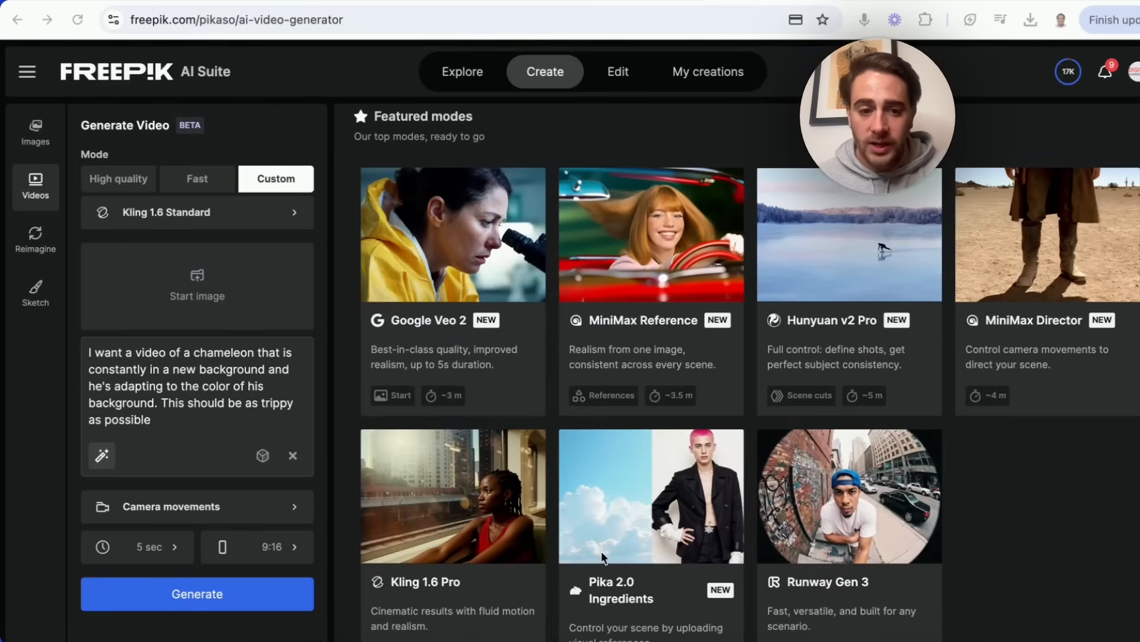
mouse_move(486, 293)
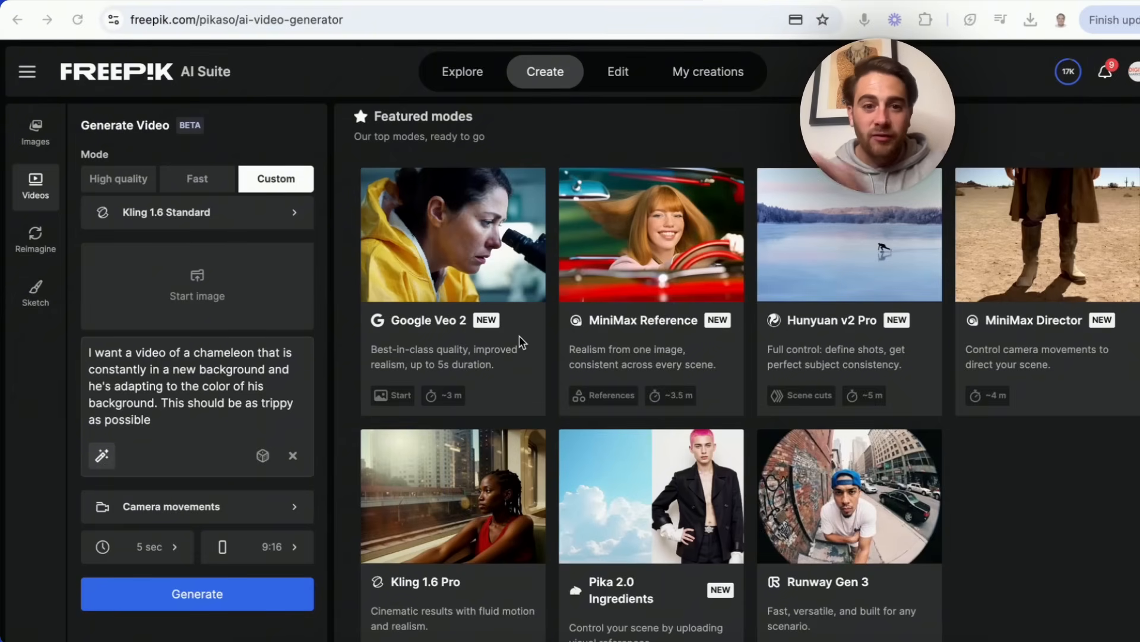
mouse_move(521, 378)
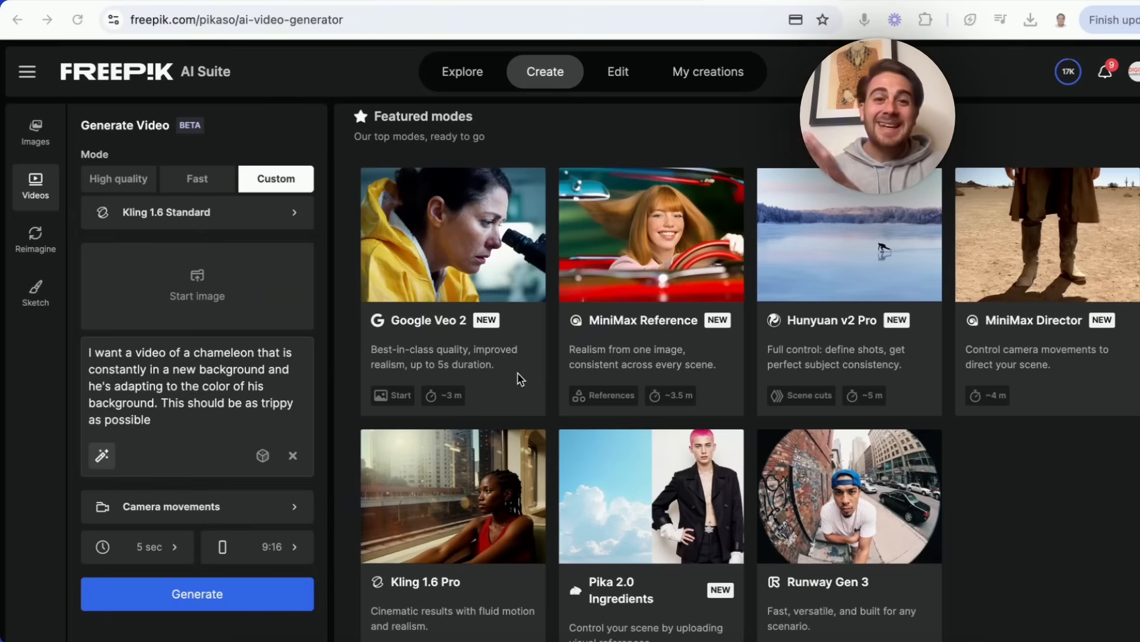
mouse_move(345, 374)
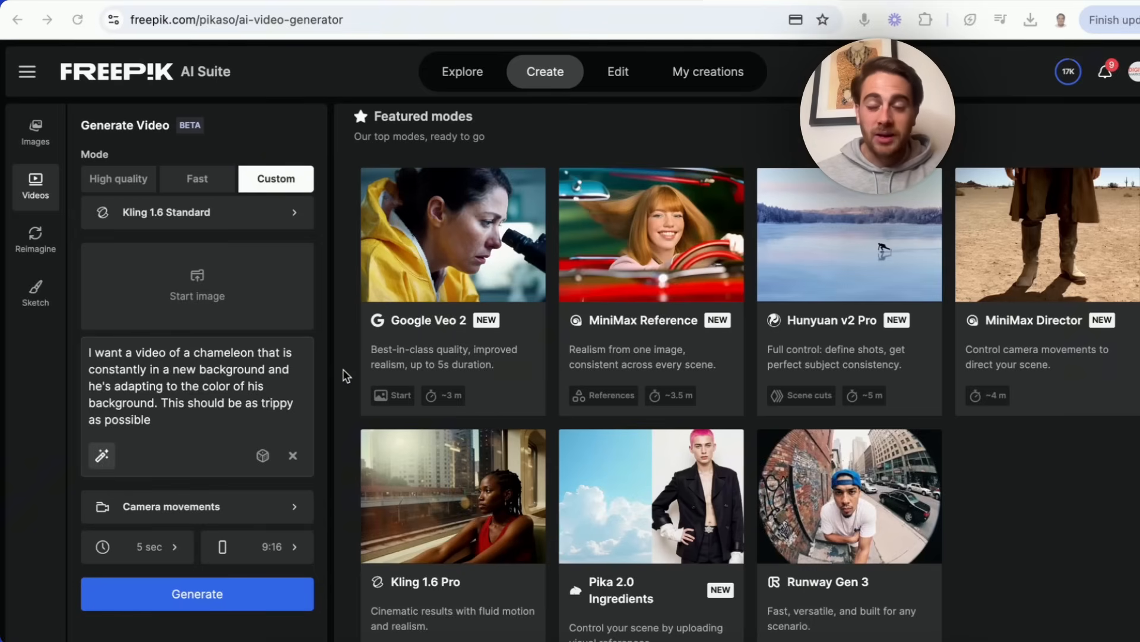
mouse_move(184, 398)
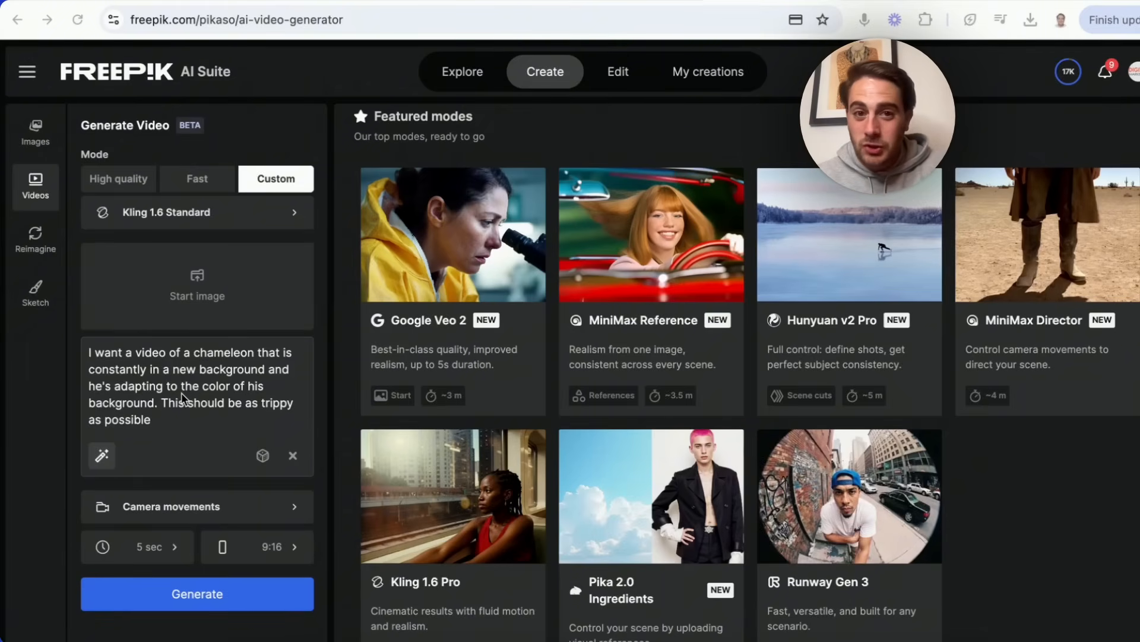
mouse_move(696, 83)
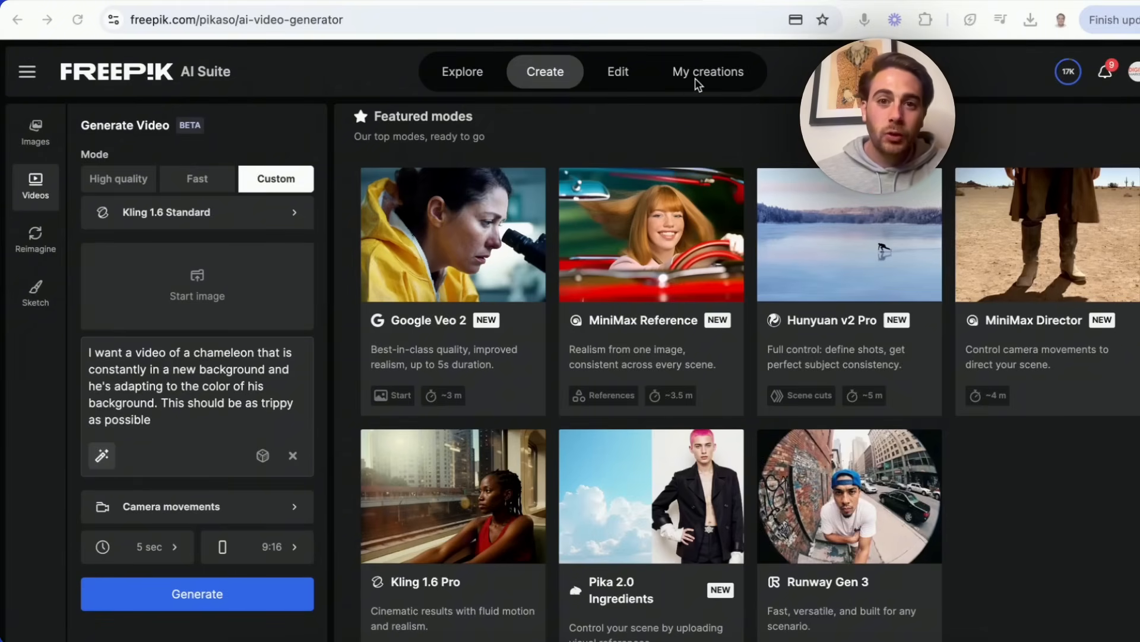
- Play the five-second chameleon Veo 2 video from My creations
click(708, 71)
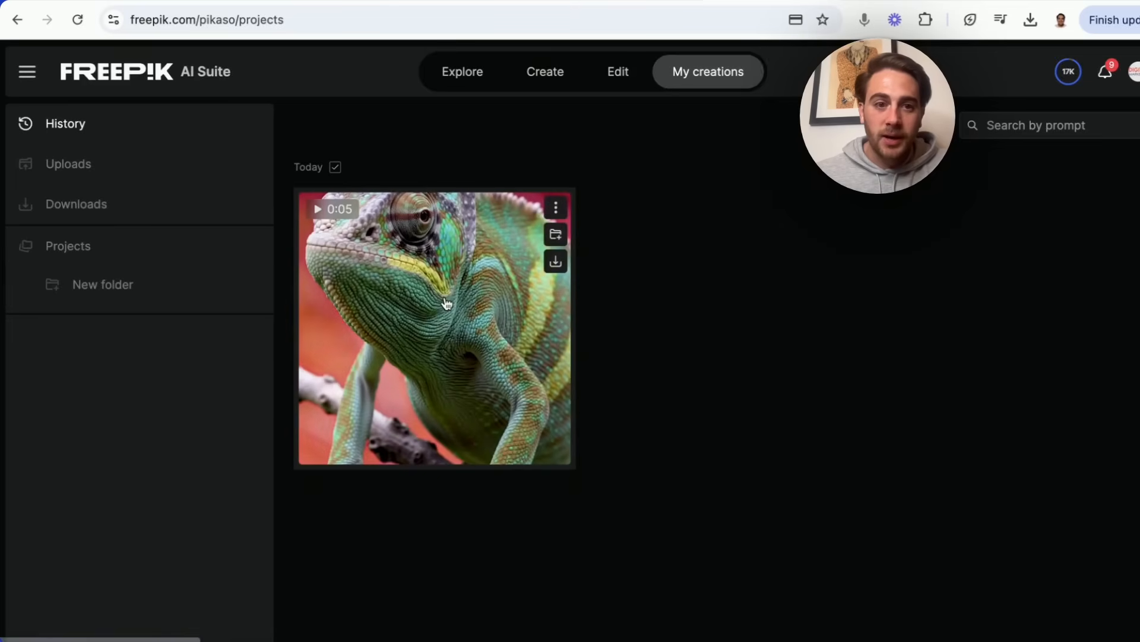
click(435, 327)
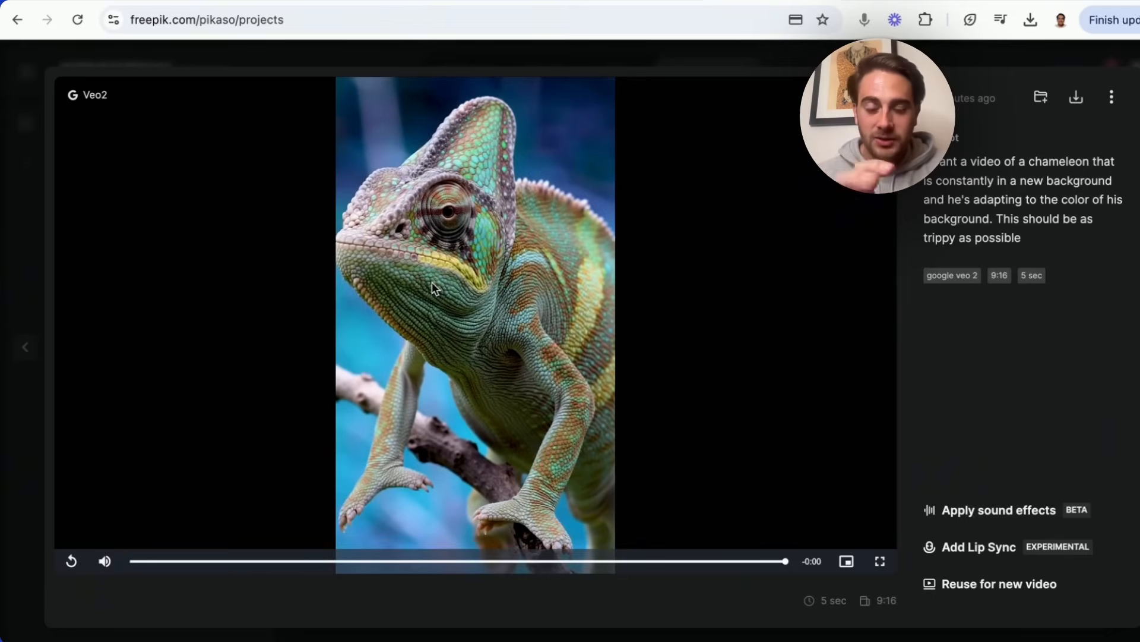
mouse_move(250, 539)
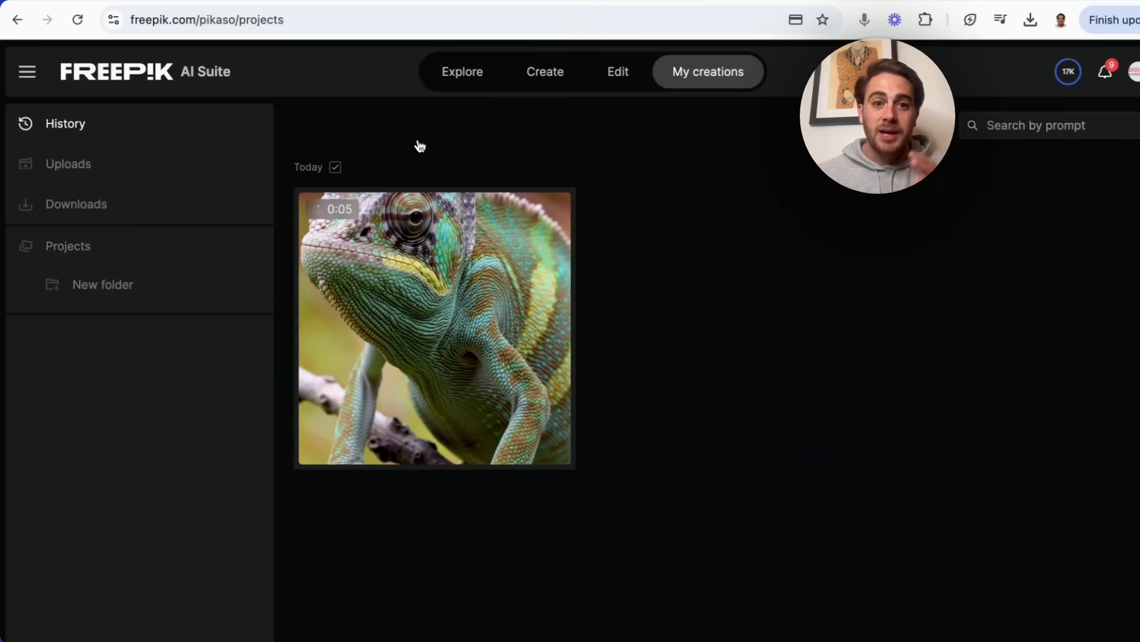
- Return via Explore and the image generator to Videos with Google Veo 2 selected
click(462, 71)
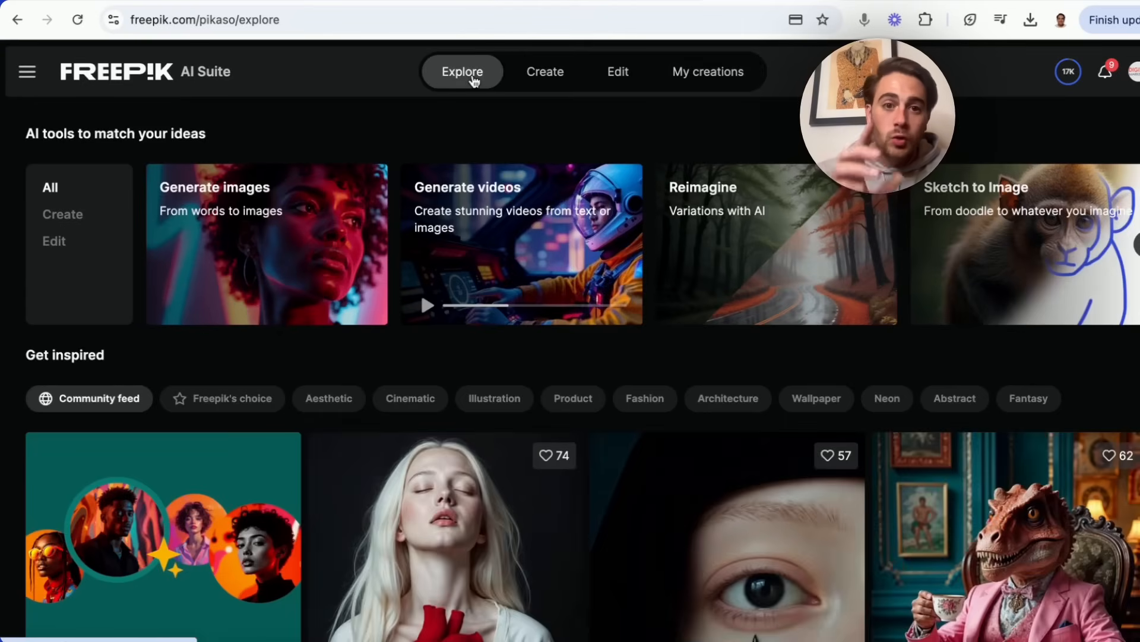
click(544, 71)
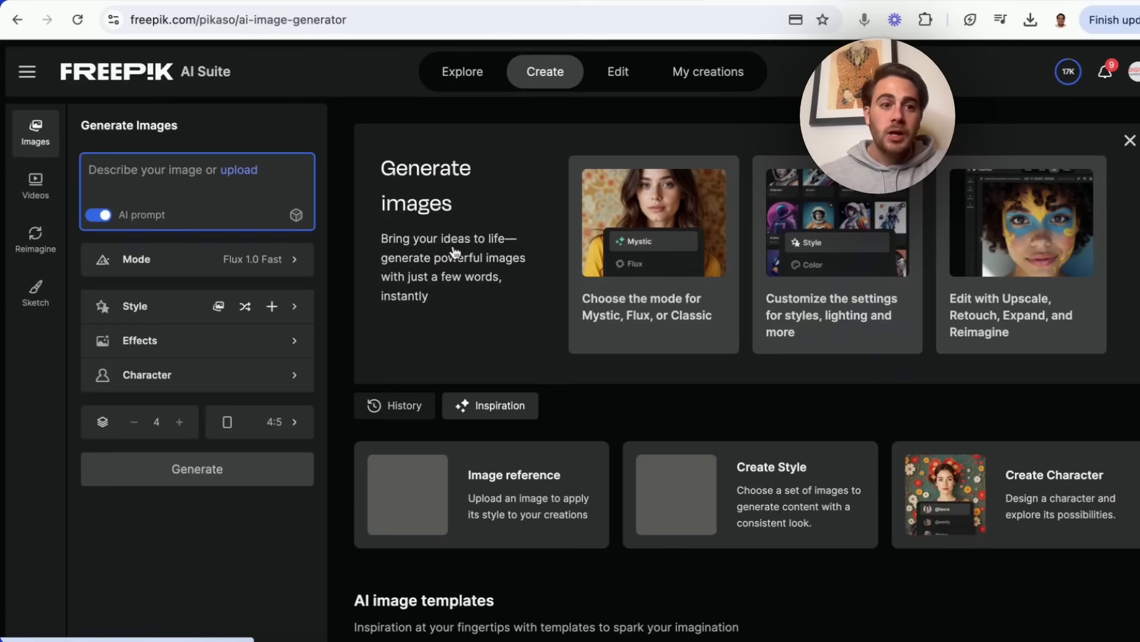
click(34, 185)
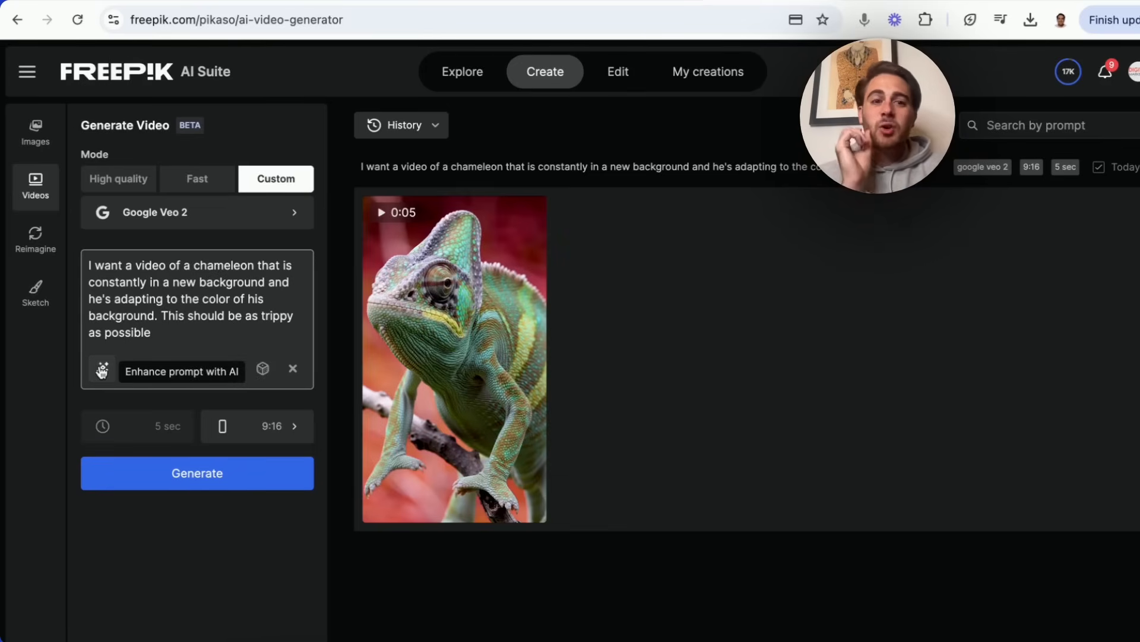
mouse_move(131, 413)
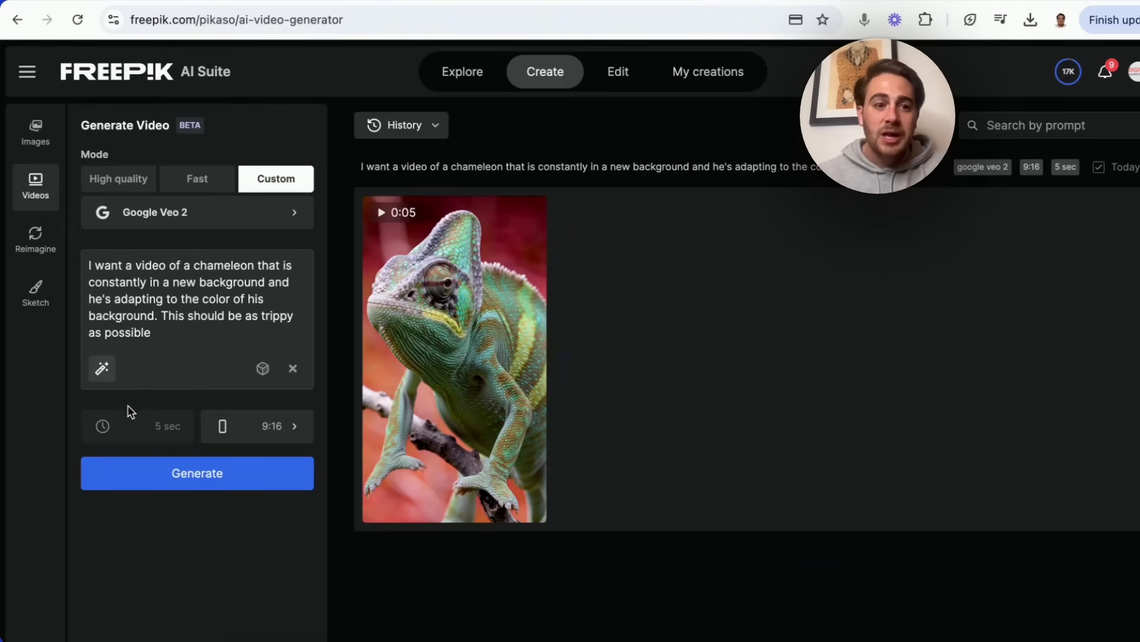
mouse_move(109, 482)
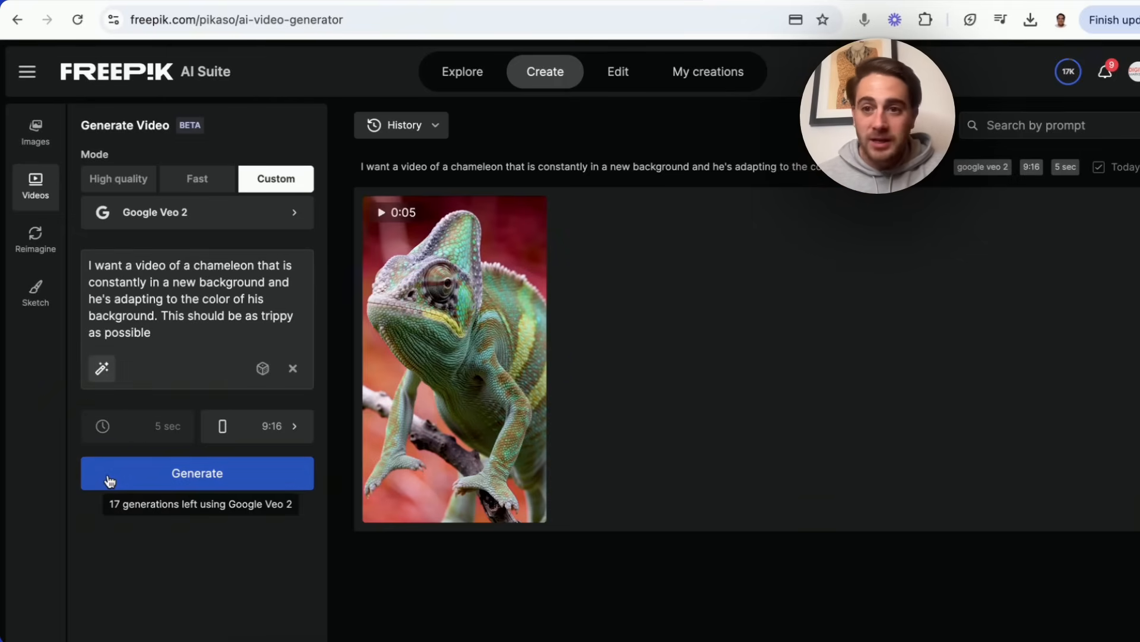
- Generate the chameleon video, leaving a fresh Veo 2 setup with an empty prompt
click(257, 425)
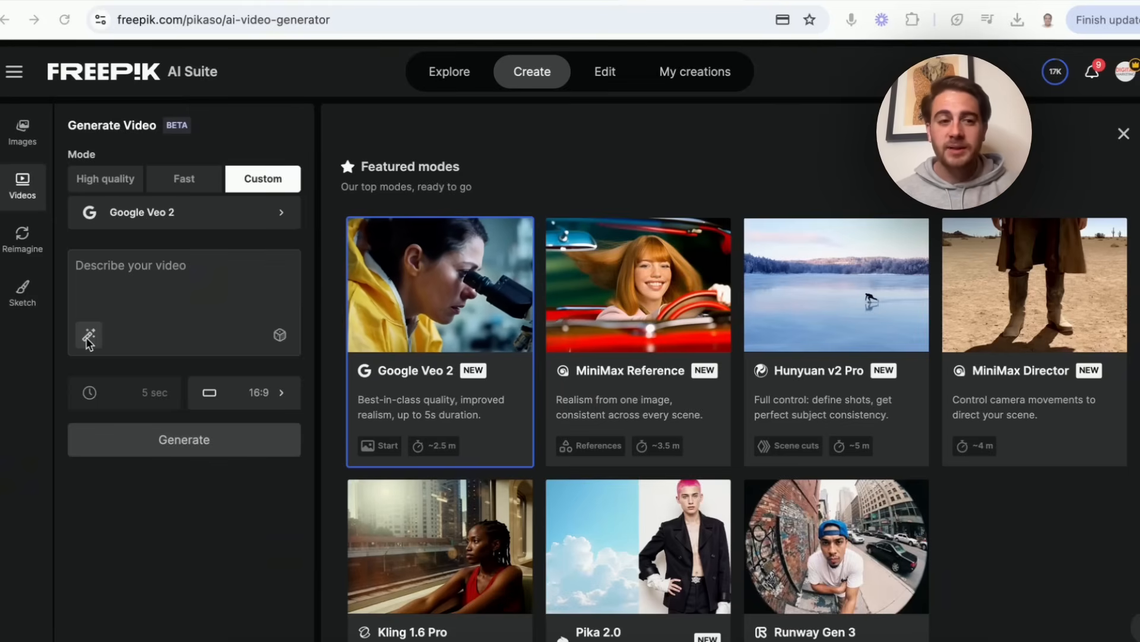
- Write 'make me a chamel' and enhance it with AI into a detailed chameleon prompt
click(185, 302)
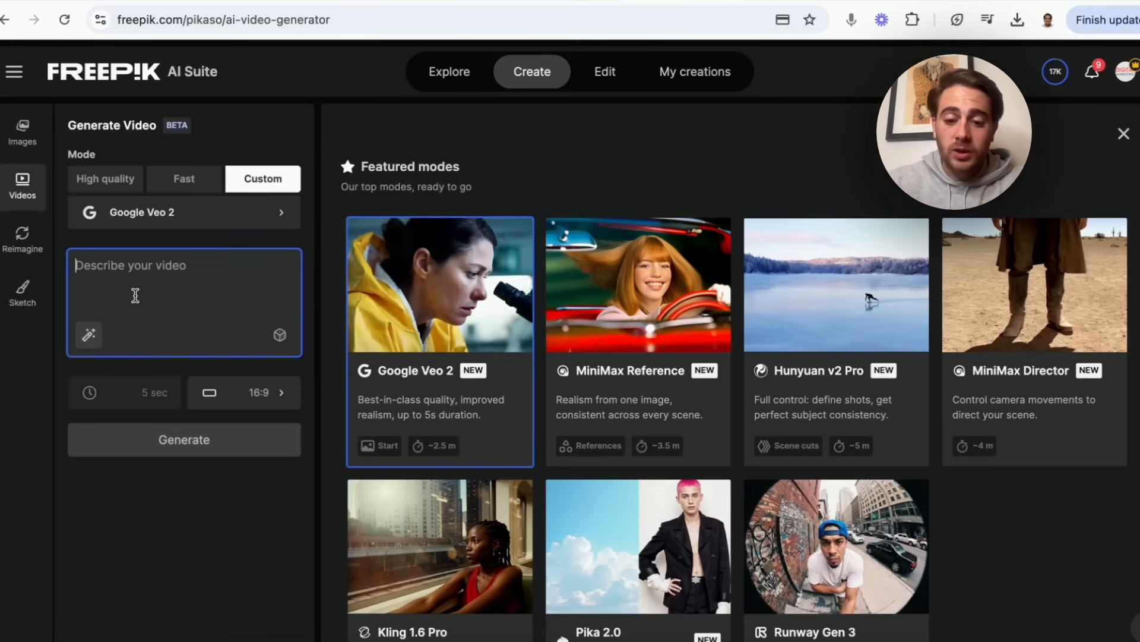
text(make me a chameleon)
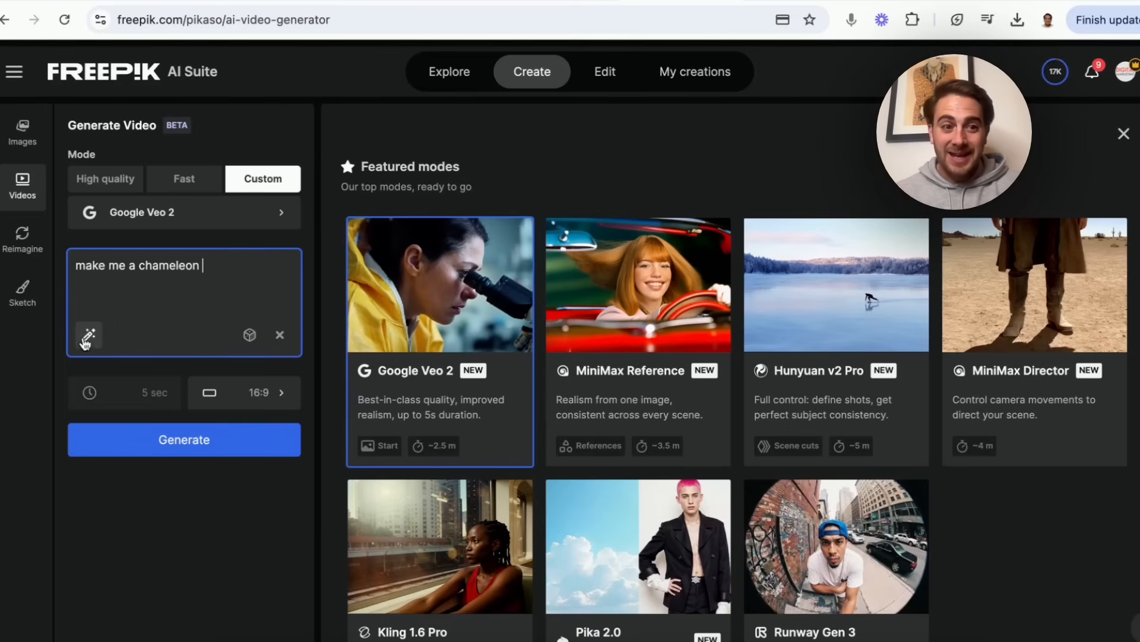
mouse_move(87, 335)
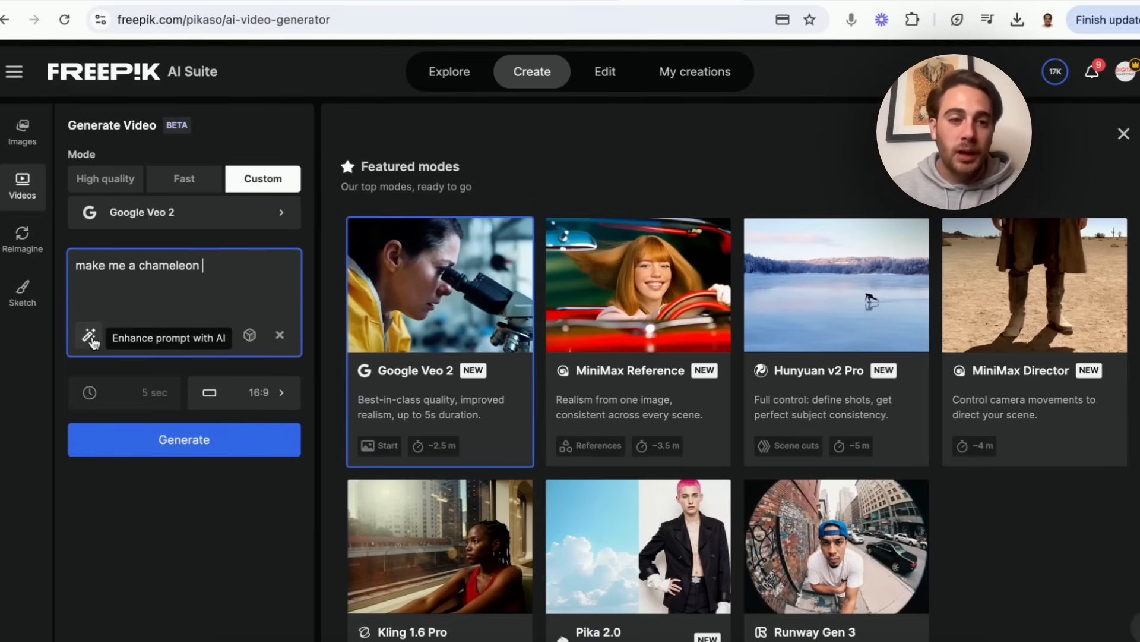
click(88, 336)
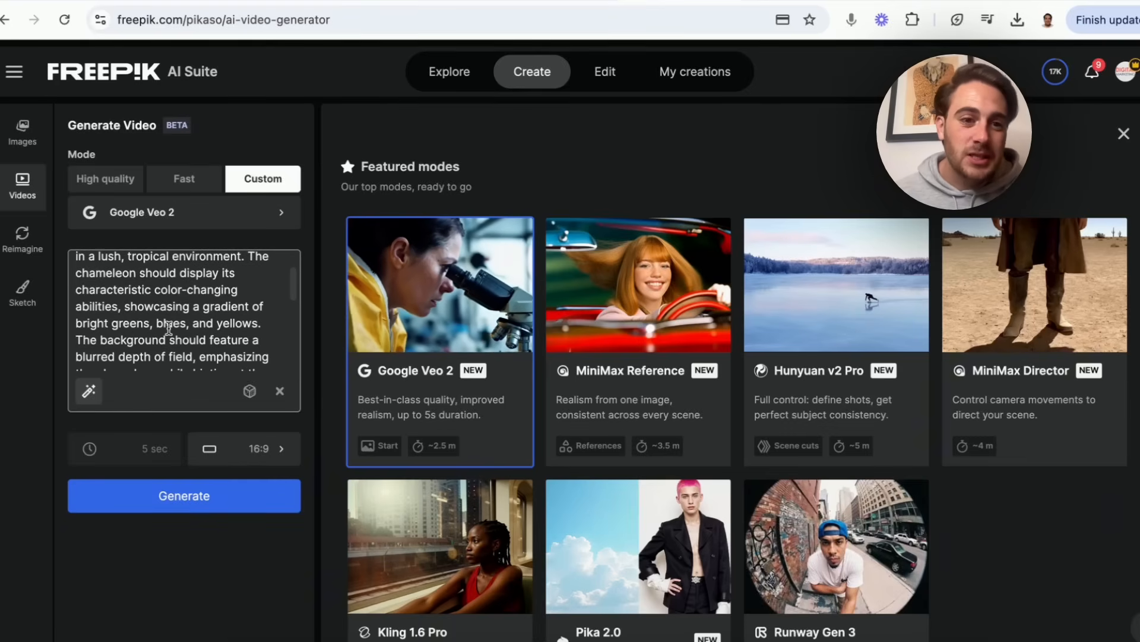
scroll(down, 3)
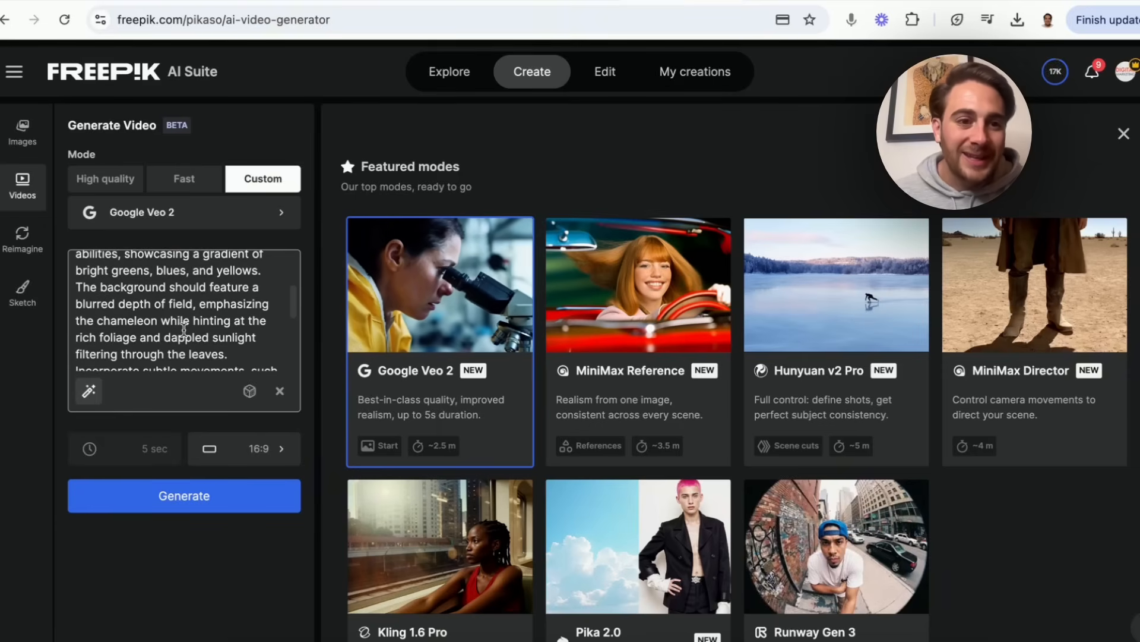
scroll(down, 3)
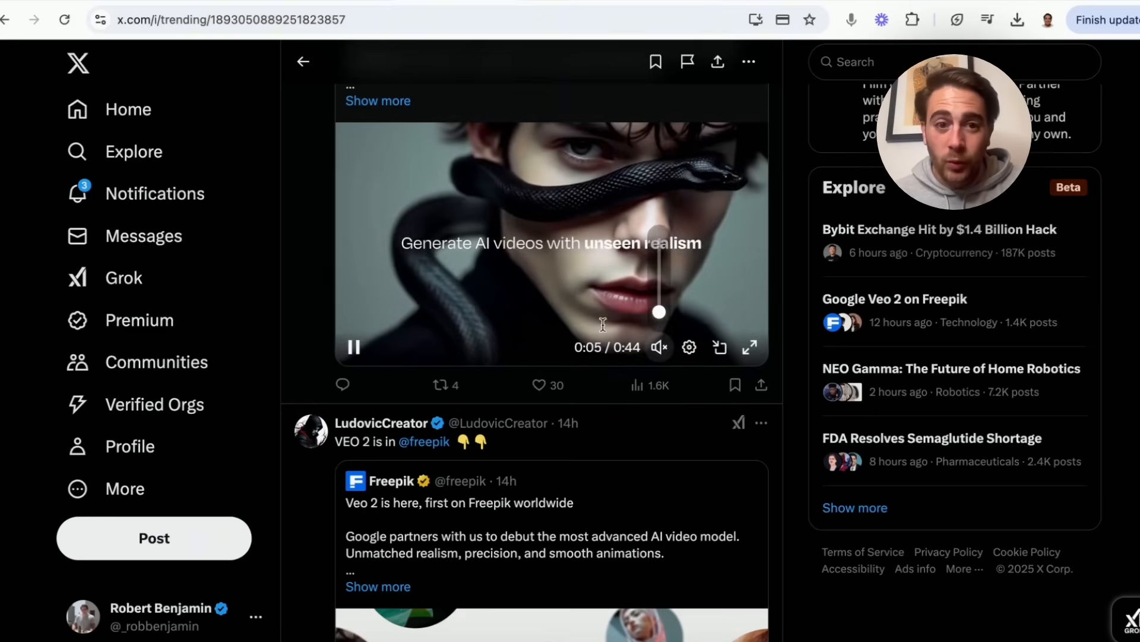
- Browse the Veo 2 announcement posts on X and return to Freepik's Explore page
scroll(down, 3)
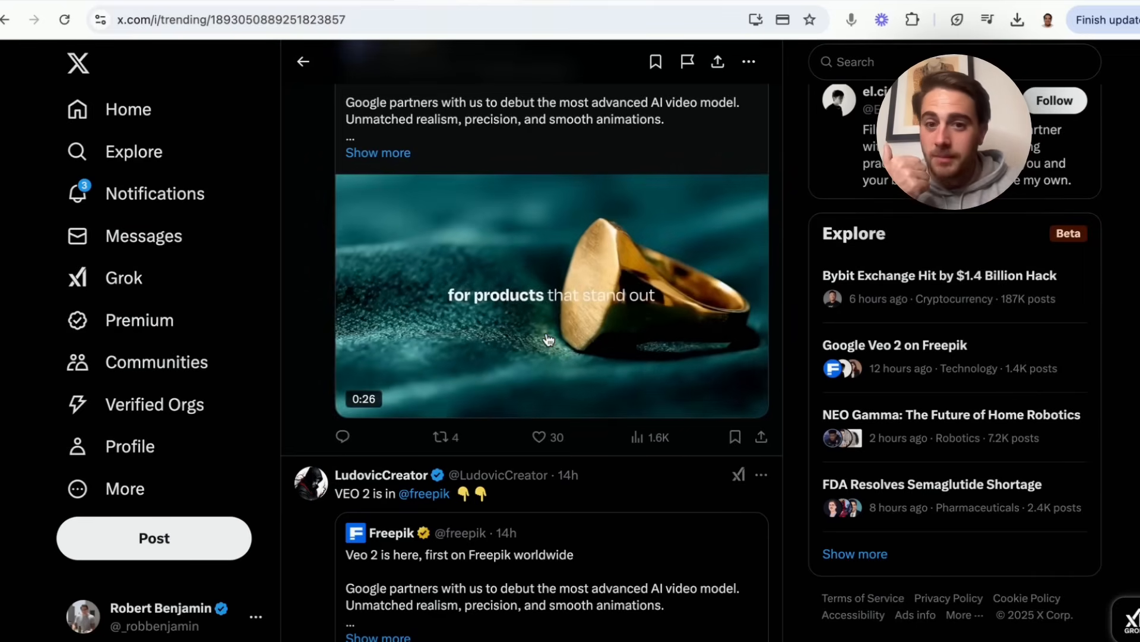
click(549, 340)
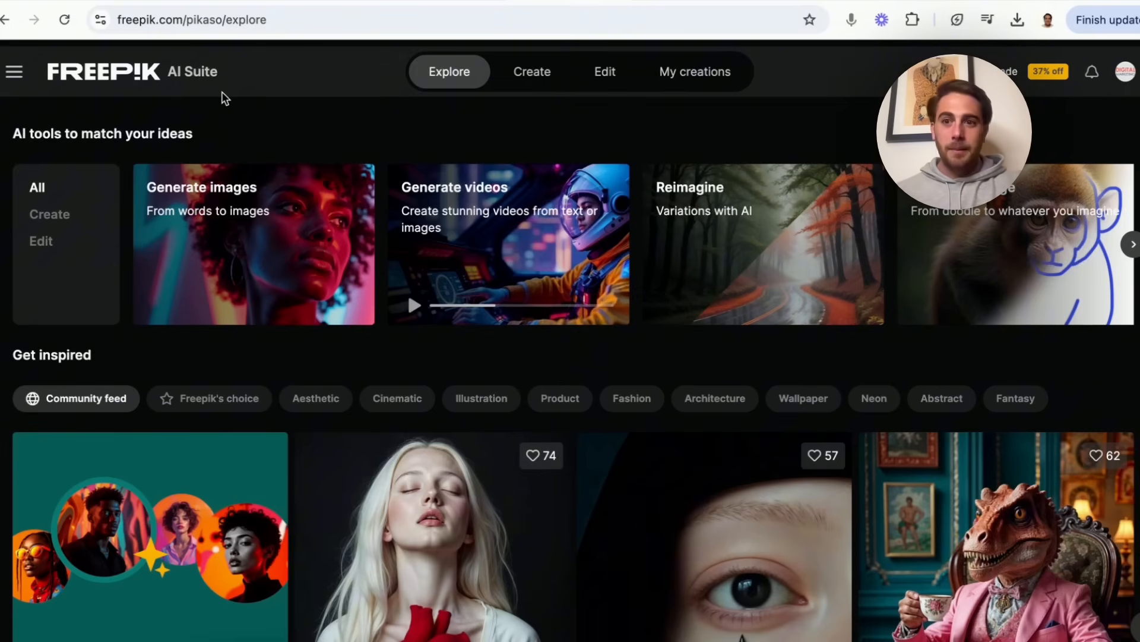
mouse_move(283, 265)
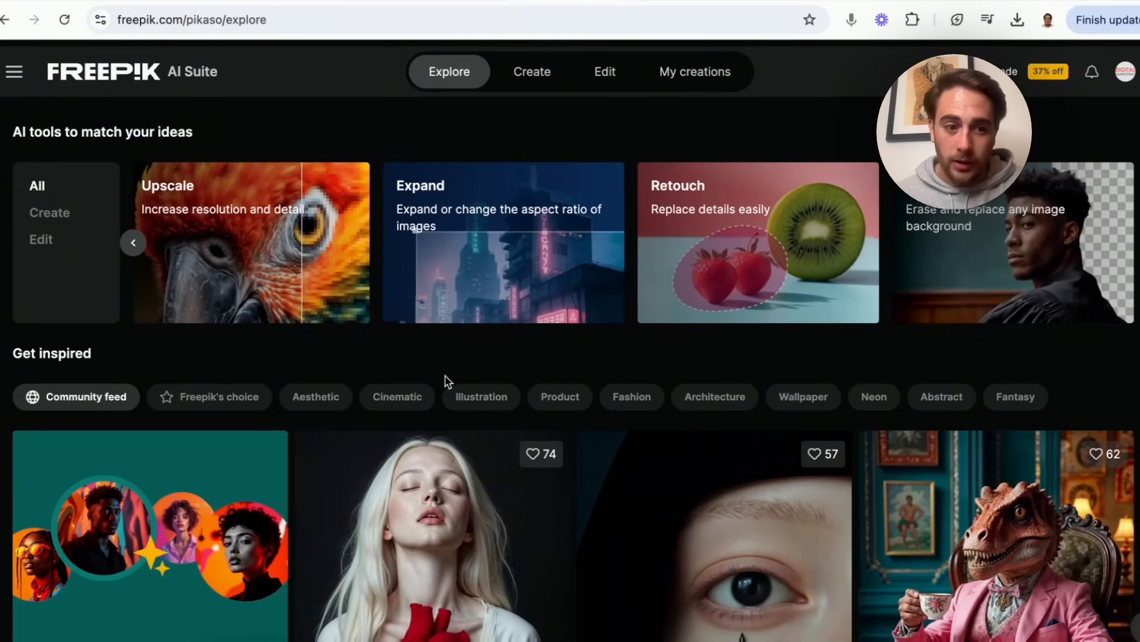
- Scroll the Explore feed and filter the inspiration gallery to Fashion images
scroll(down, 3)
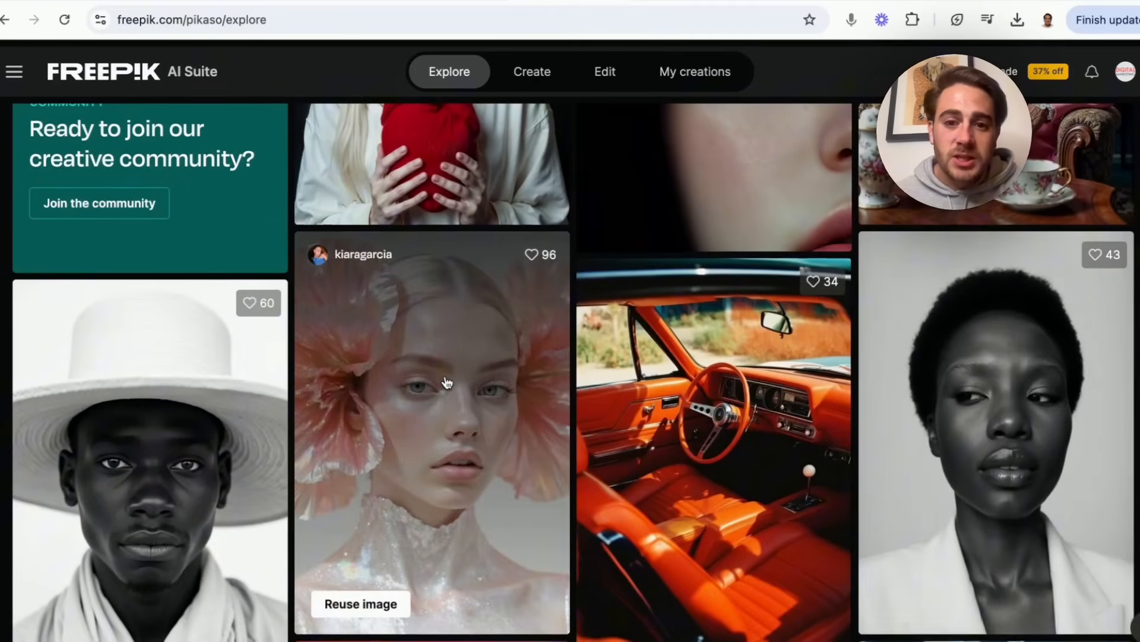
scroll(down, 3)
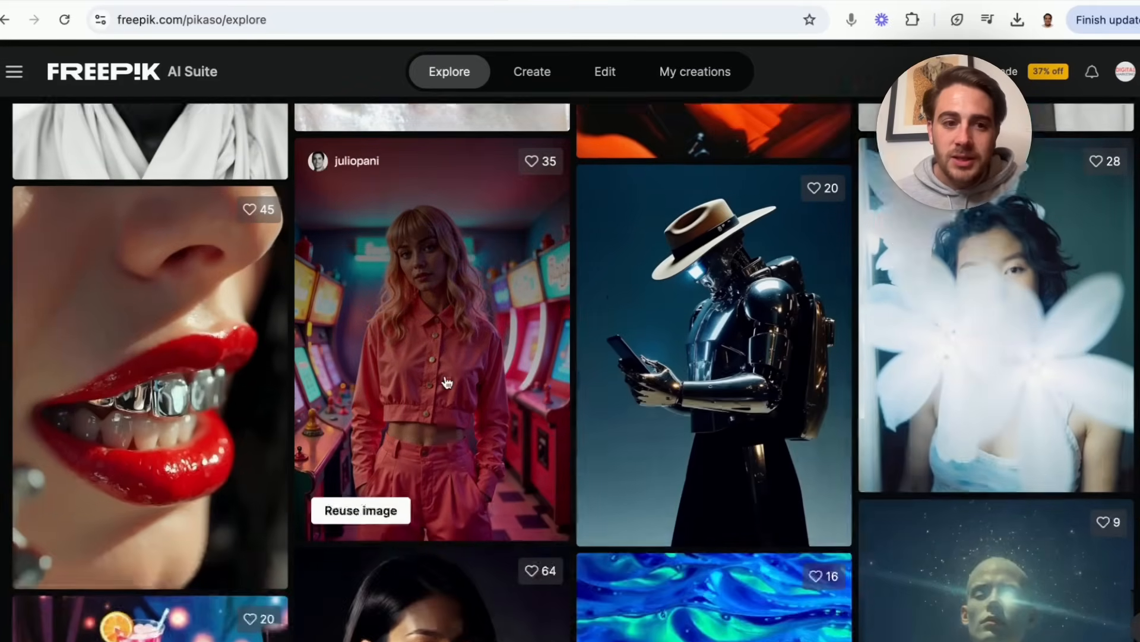
scroll(down, 3)
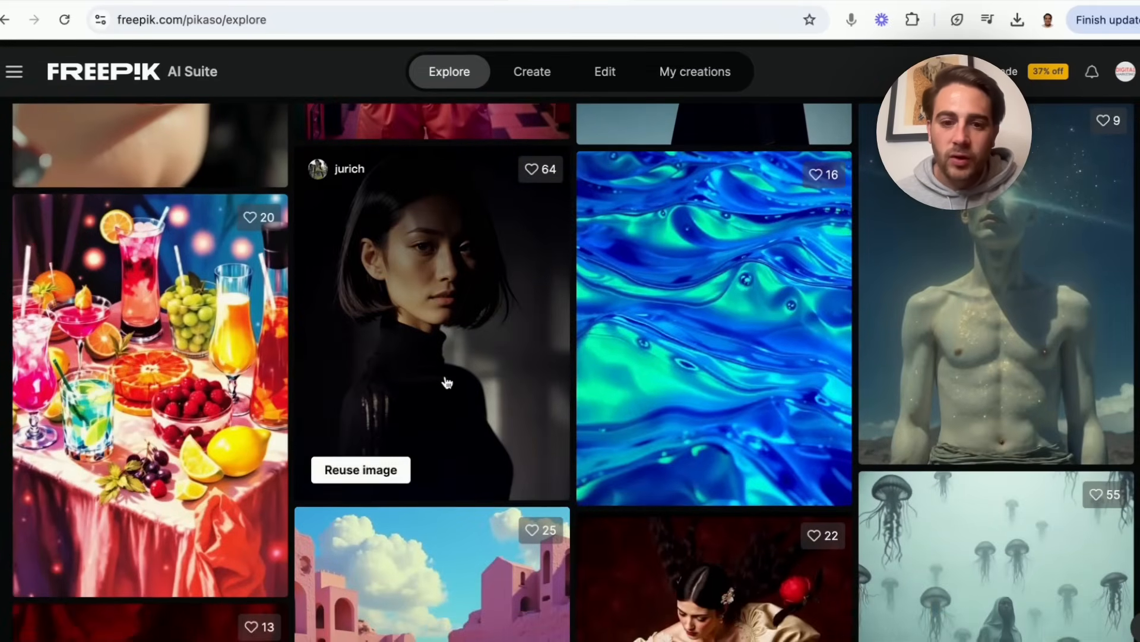
scroll(up, 3)
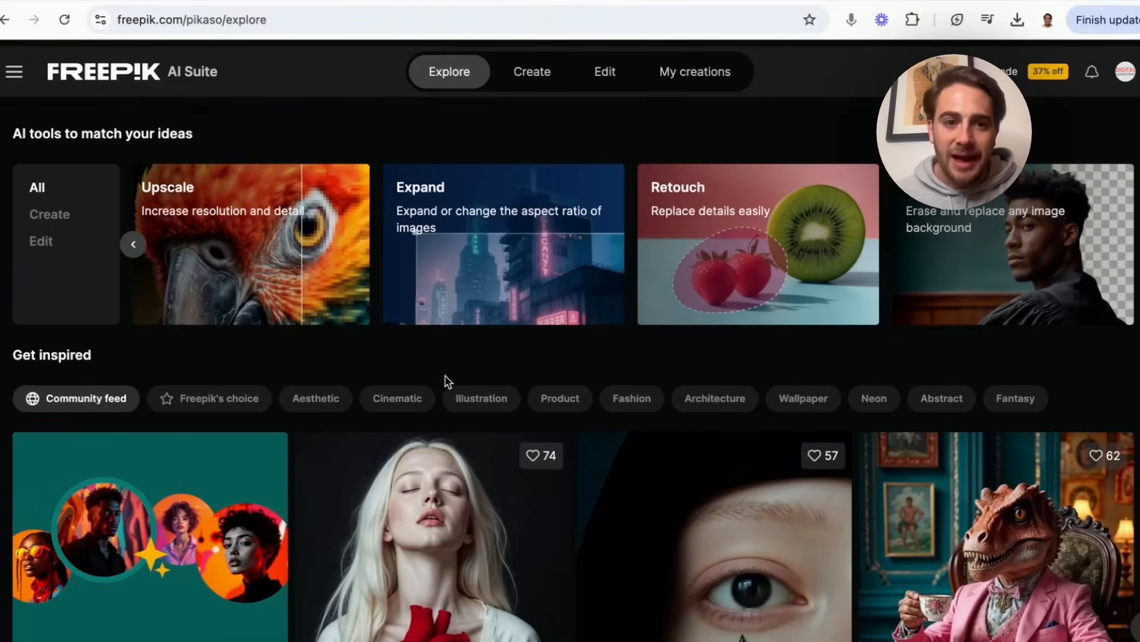
scroll(down, 3)
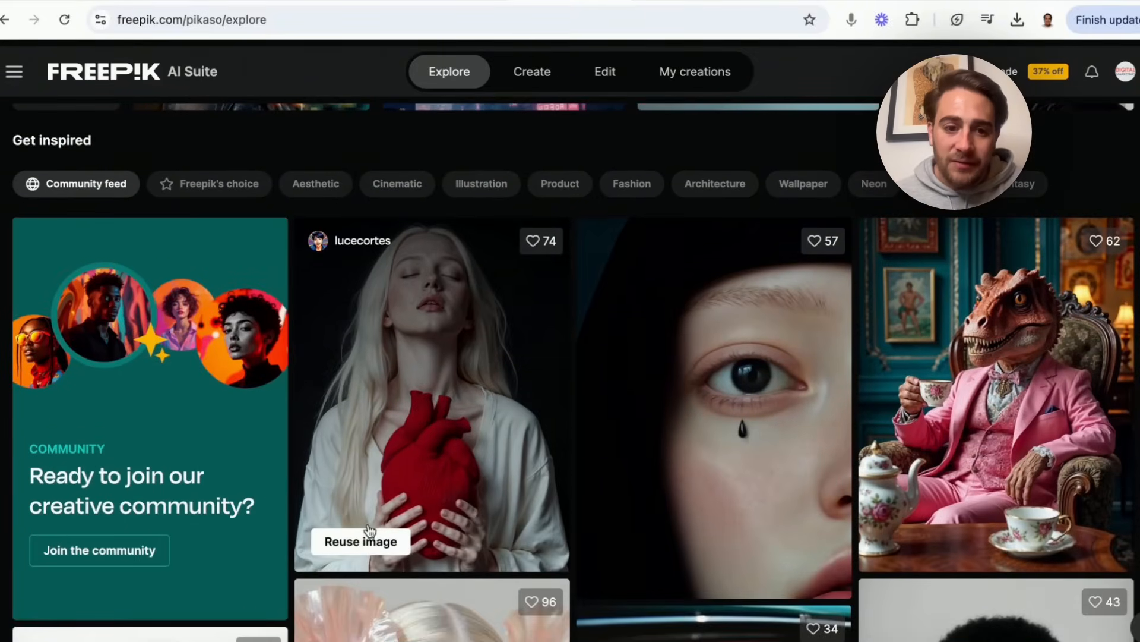
mouse_move(367, 542)
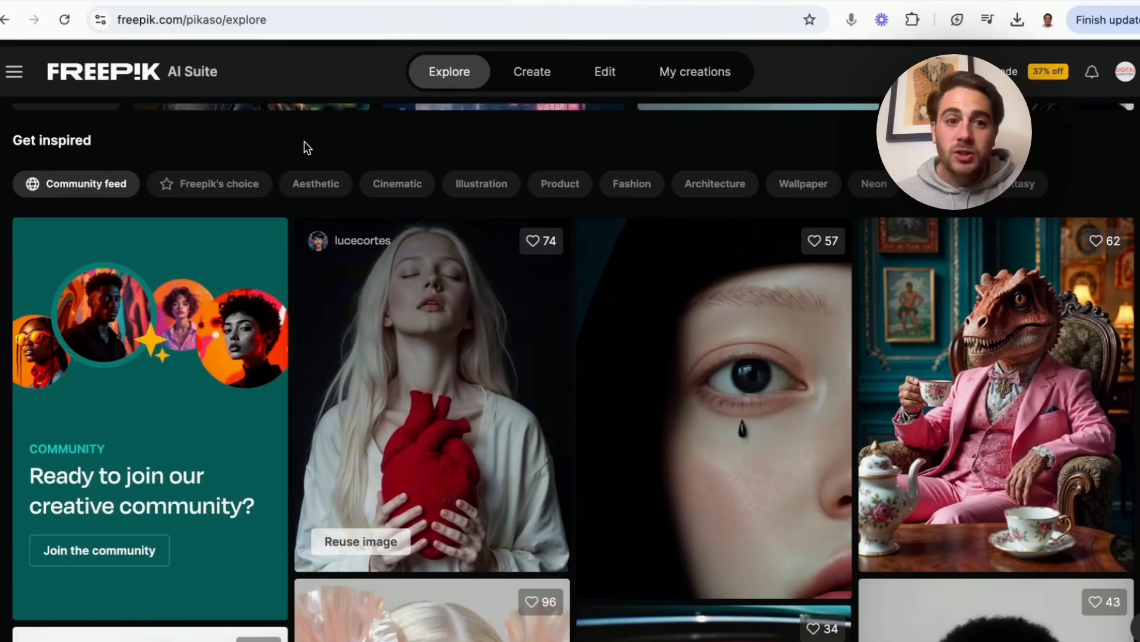
mouse_move(560, 183)
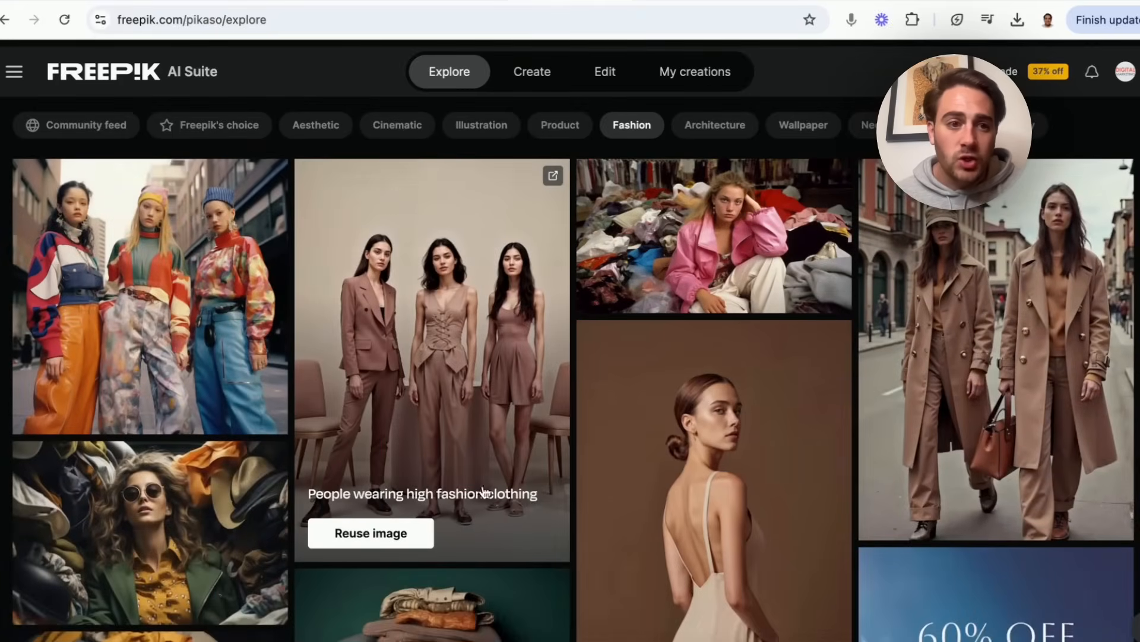
scroll(down, 3)
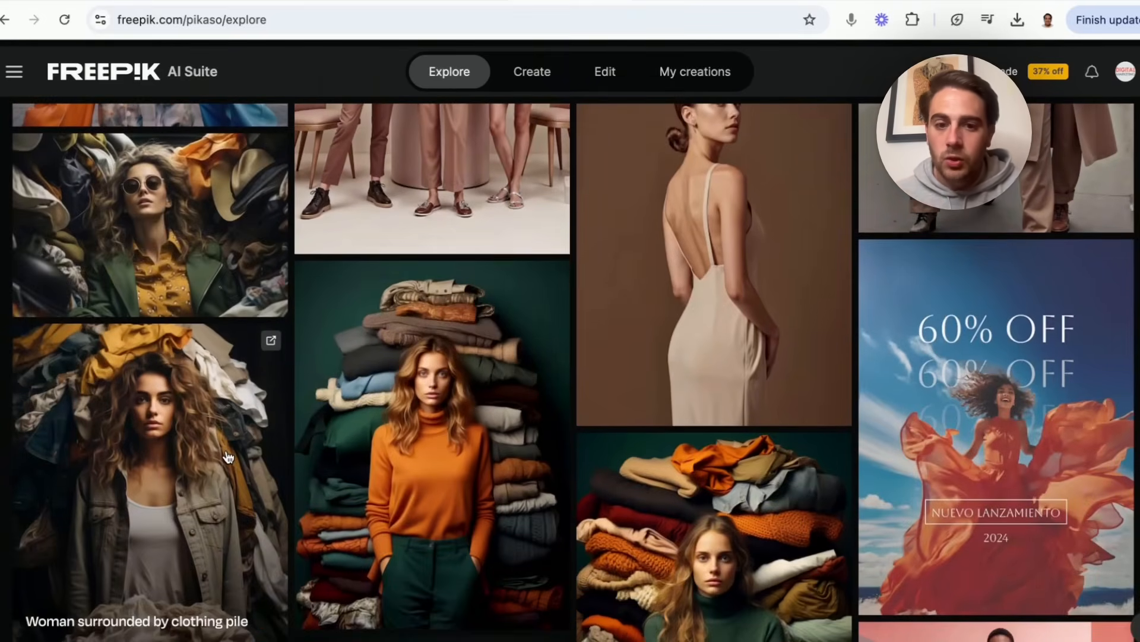
scroll(down, 3)
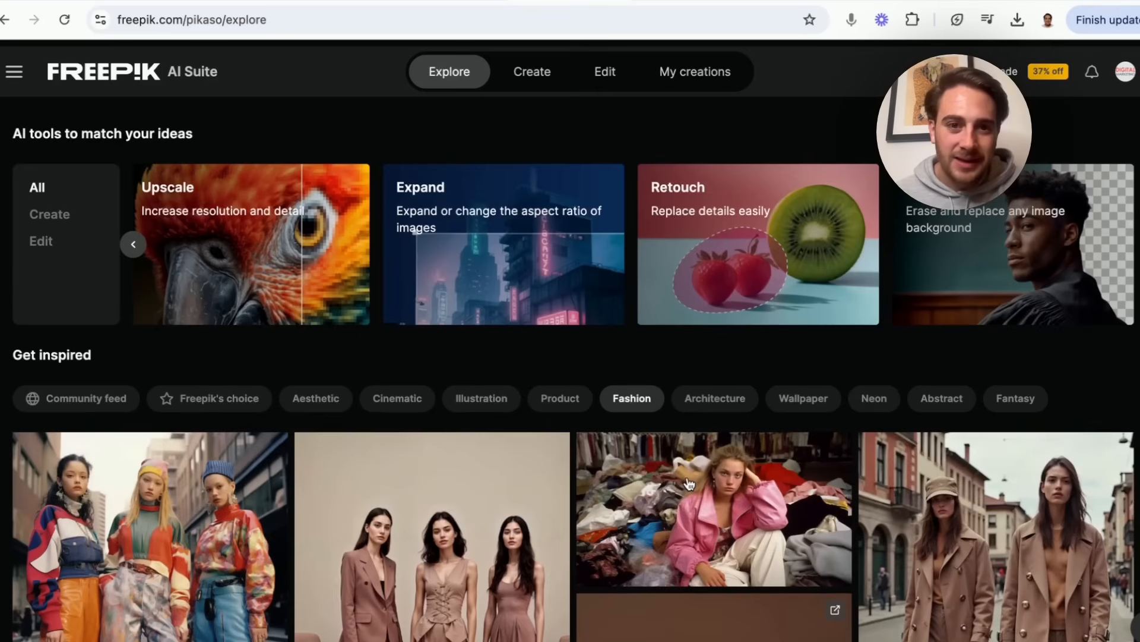
mouse_move(532, 72)
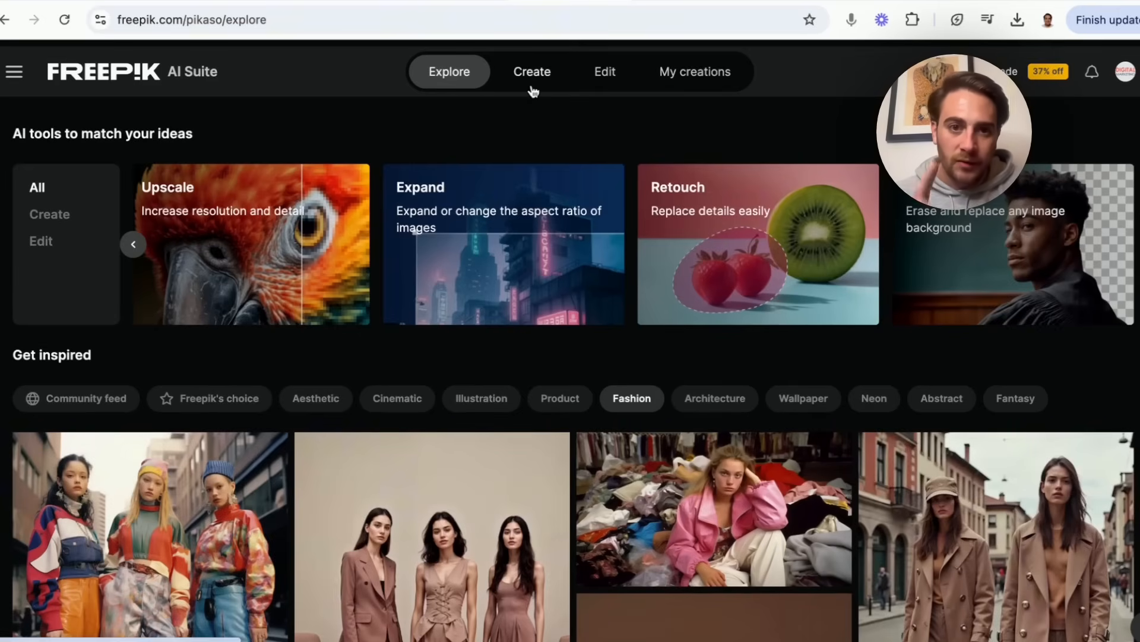
- Enter the image generator and browse its Color, Camera and Lighting effect presets
click(532, 71)
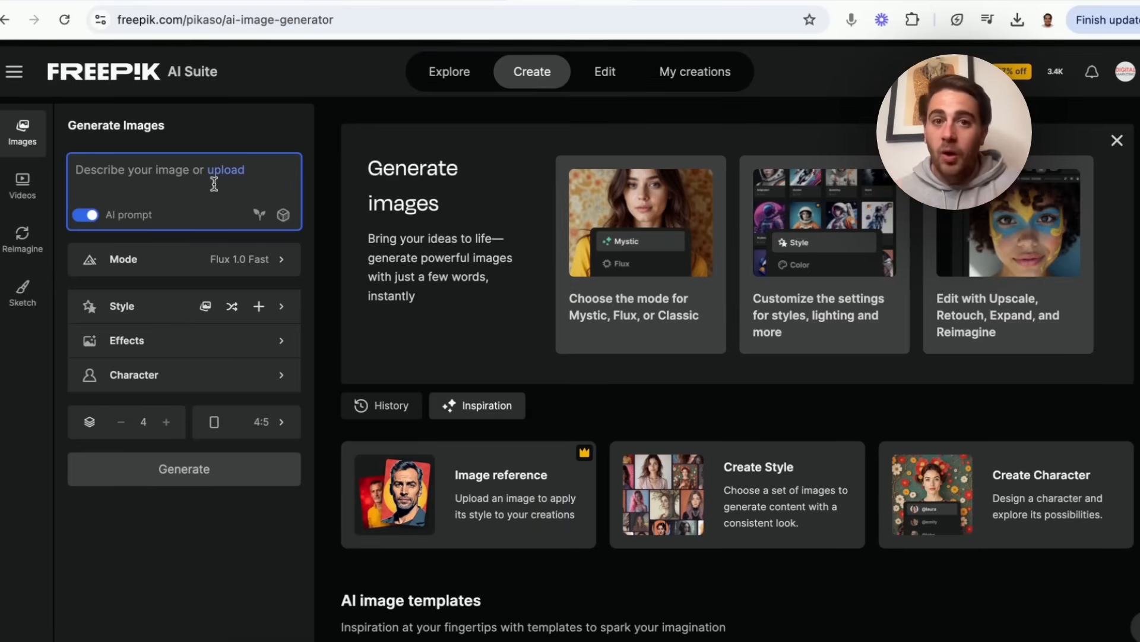
click(183, 259)
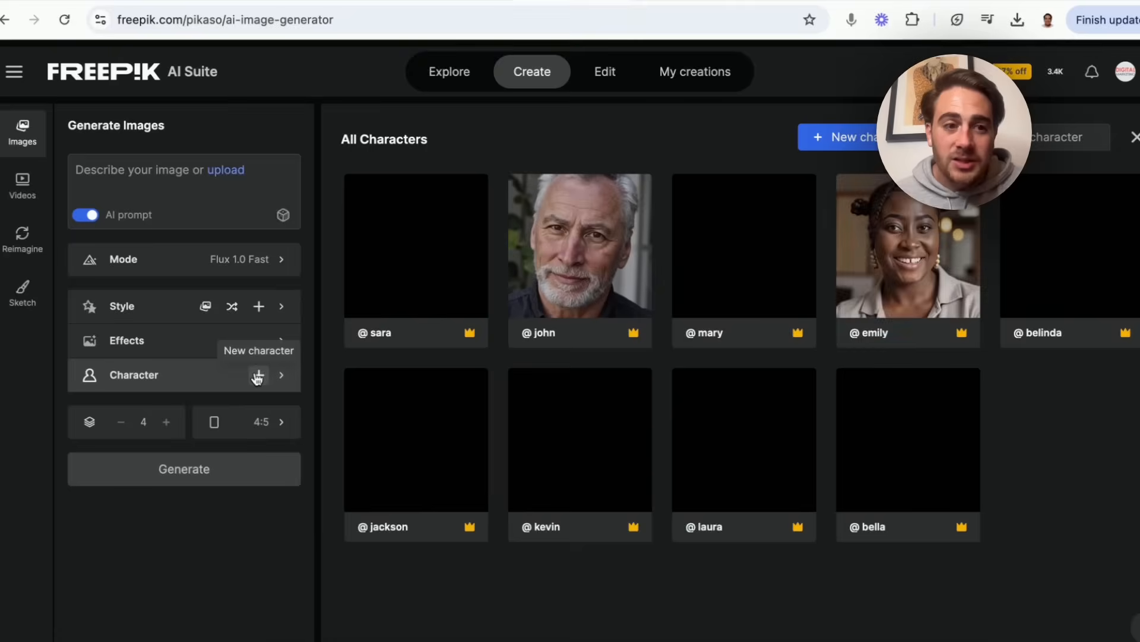
click(127, 341)
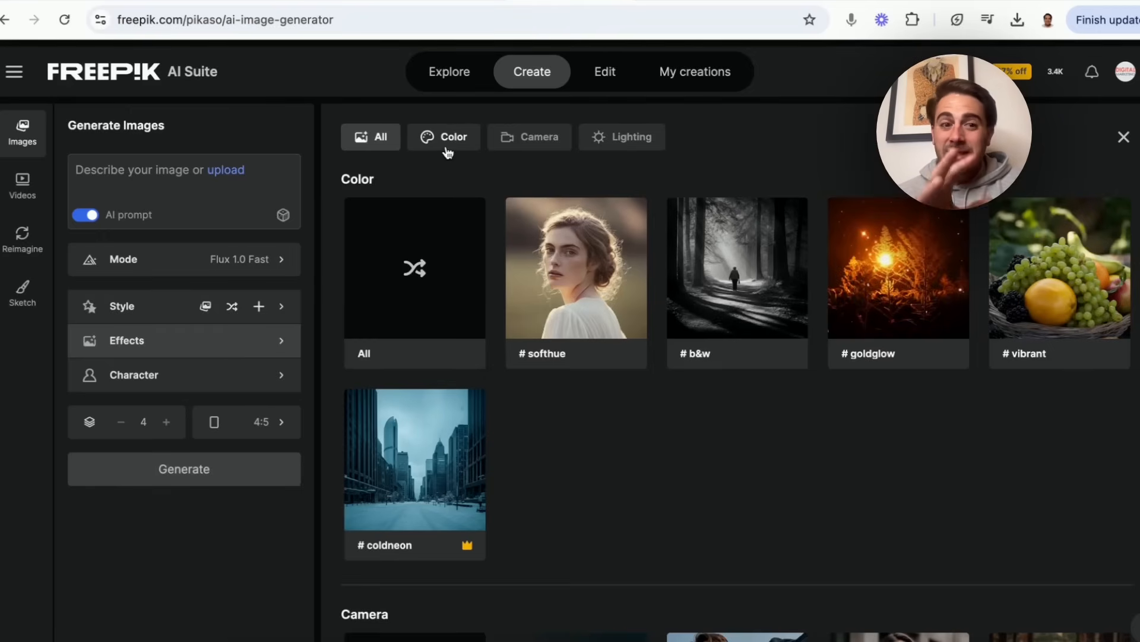
scroll(down, 3)
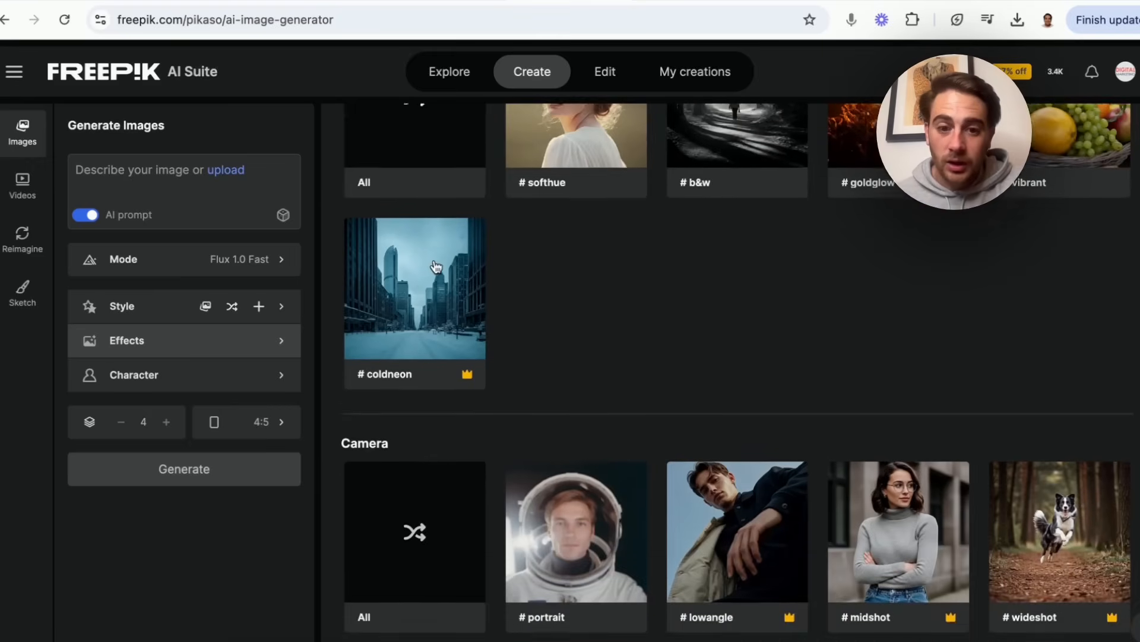
scroll(down, 3)
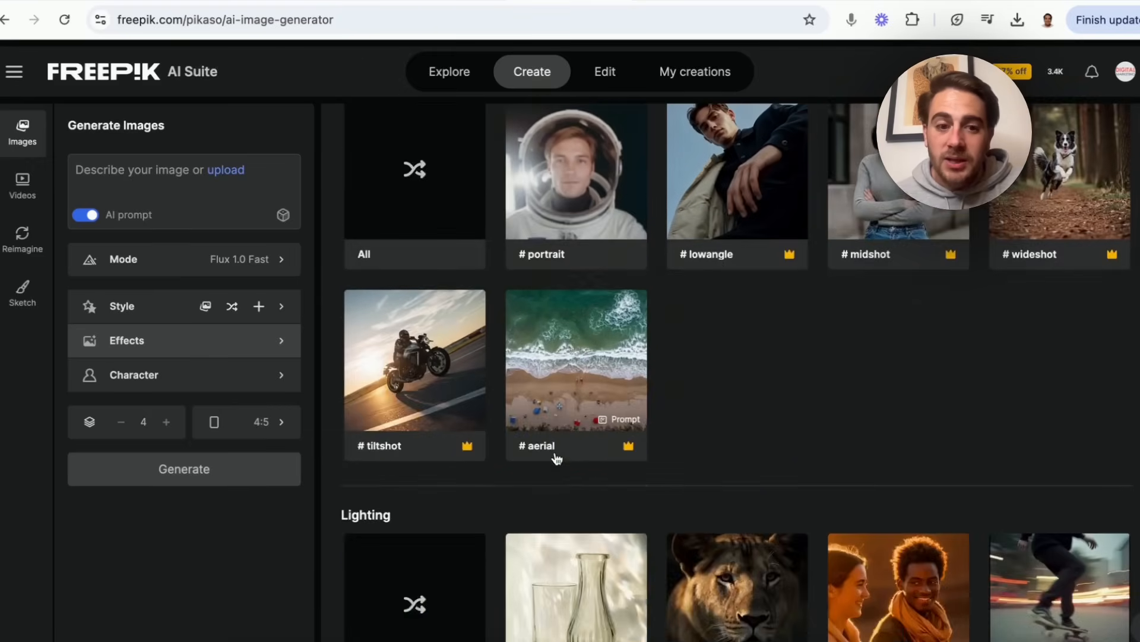
scroll(down, 3)
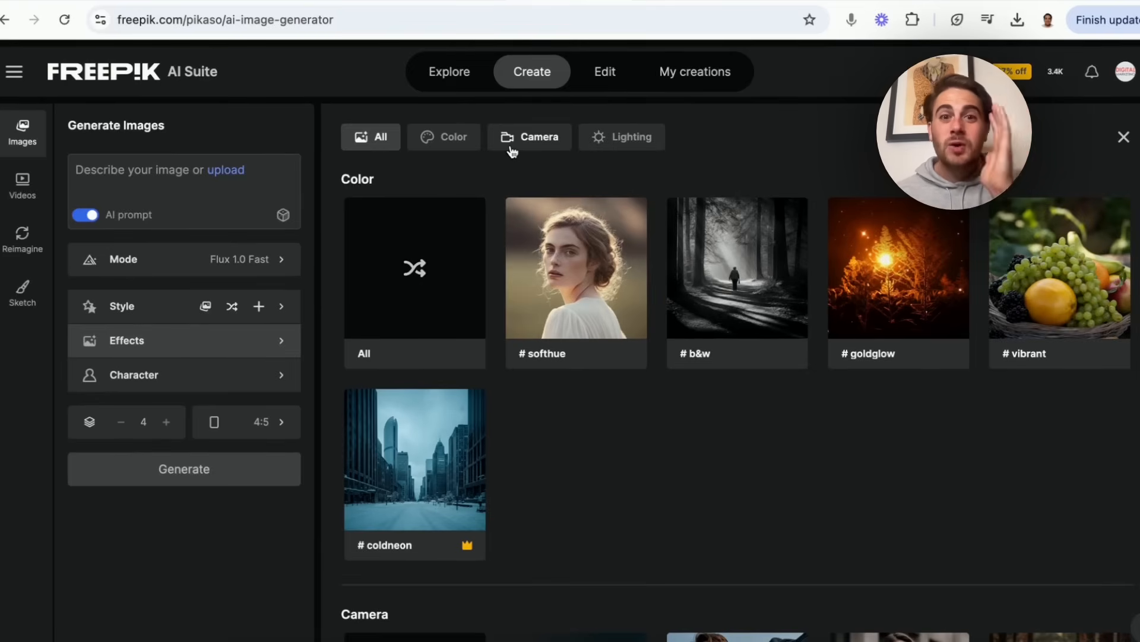
mouse_move(497, 112)
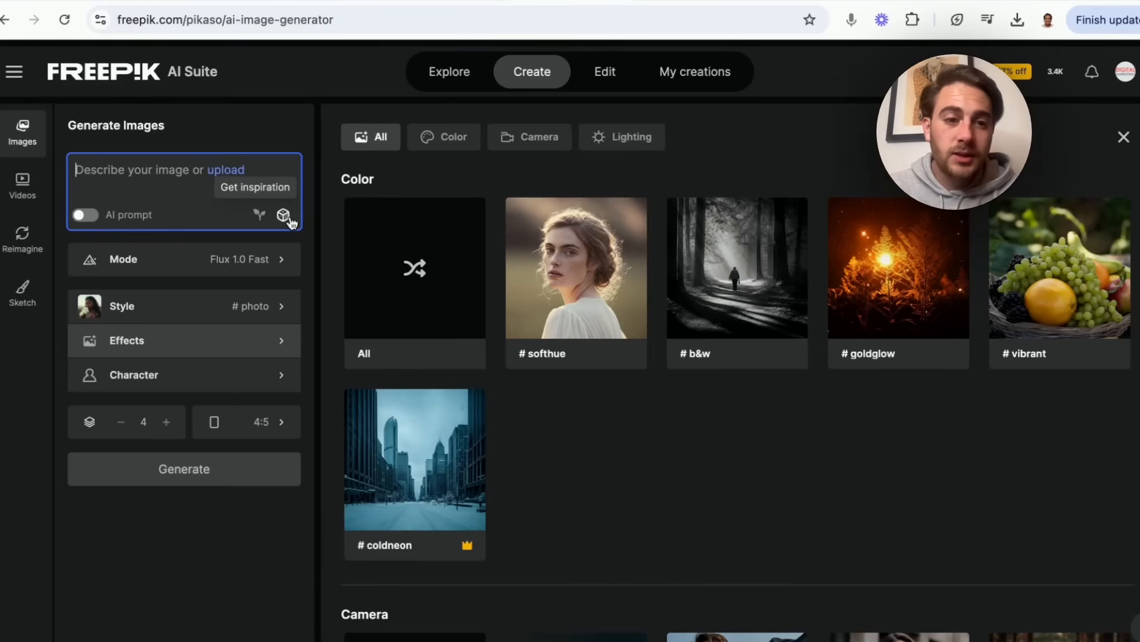
- Generate four photo-style images from the 'Dangerous black panther... jungle, portrait' prompt
text(Dangerous black panther animal, green leaves, green eyes, jungle, portrait, hyper realistic, professional documental photography, diffused pale light)
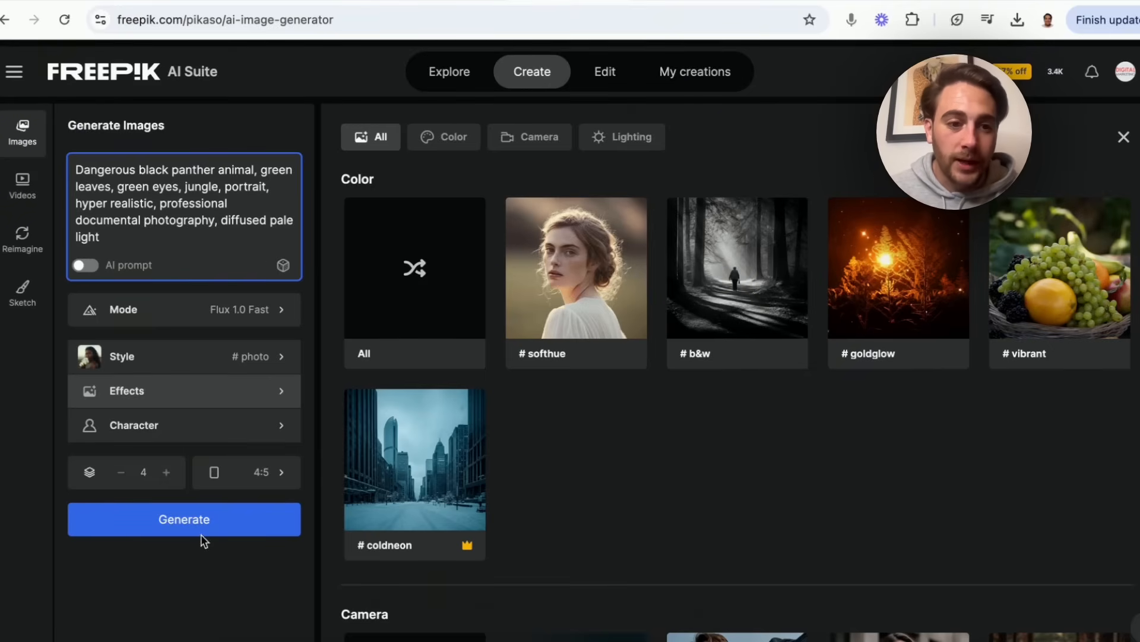
click(183, 519)
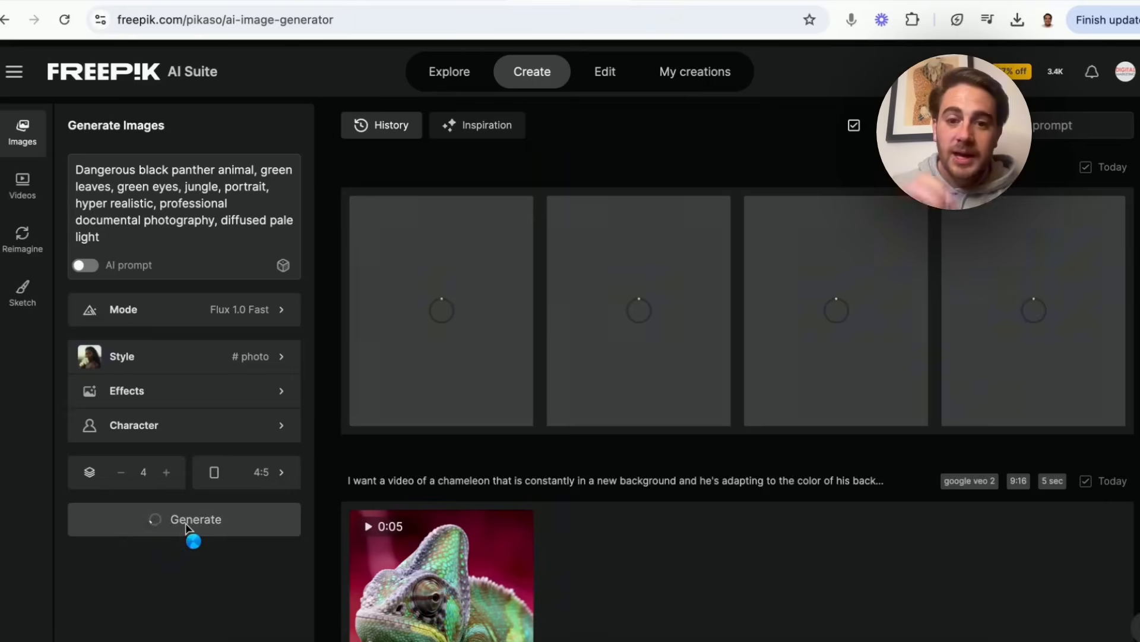
click(184, 519)
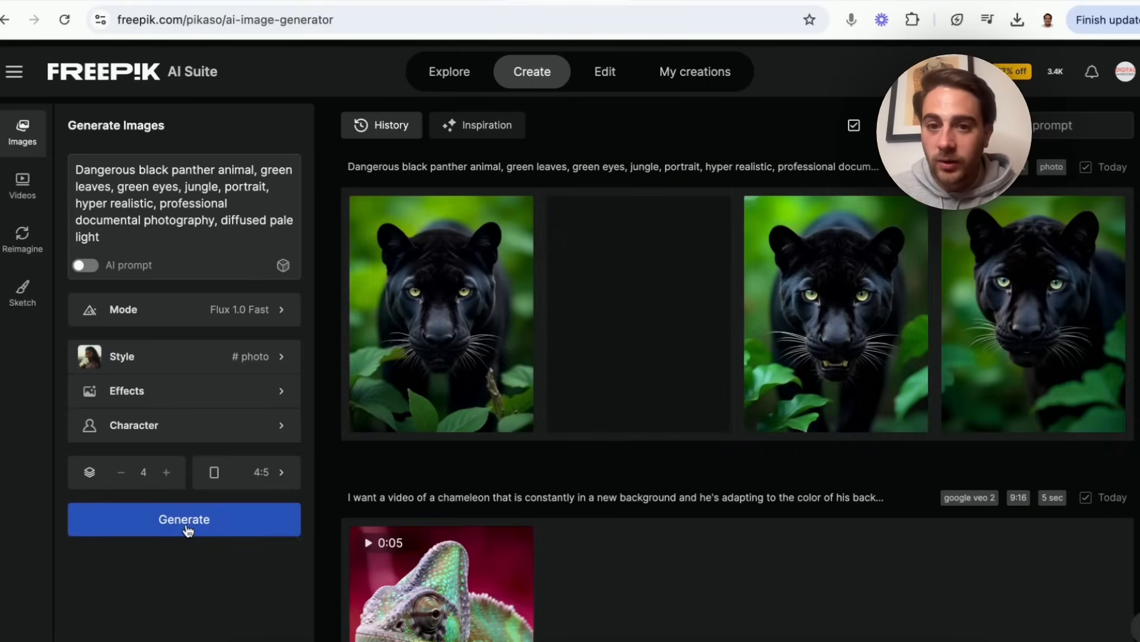
mouse_move(118, 481)
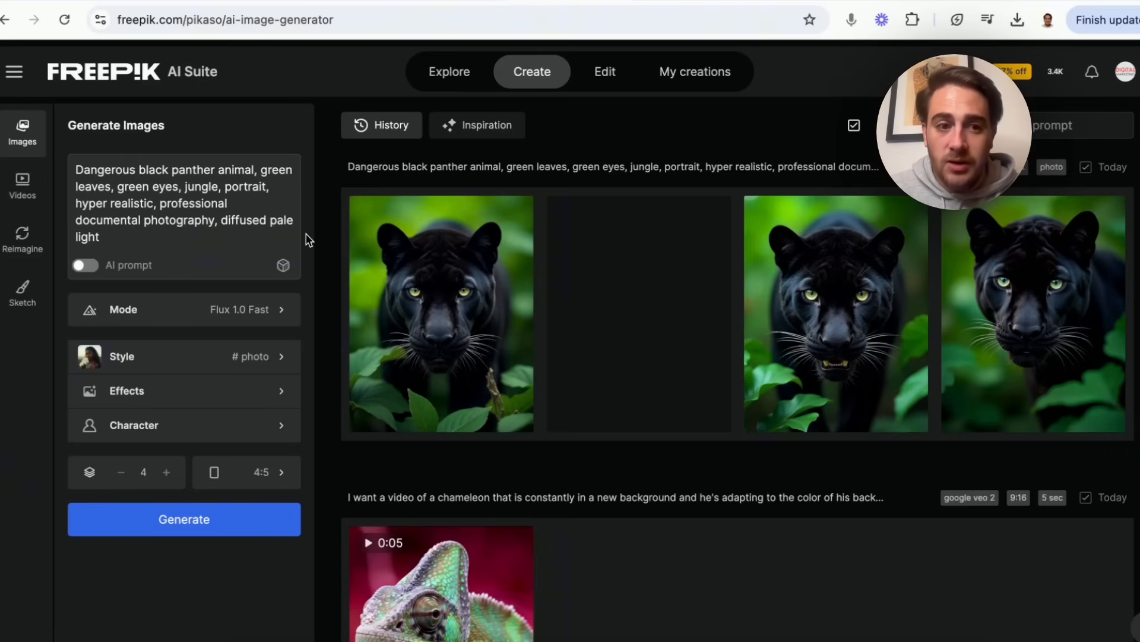
click(183, 309)
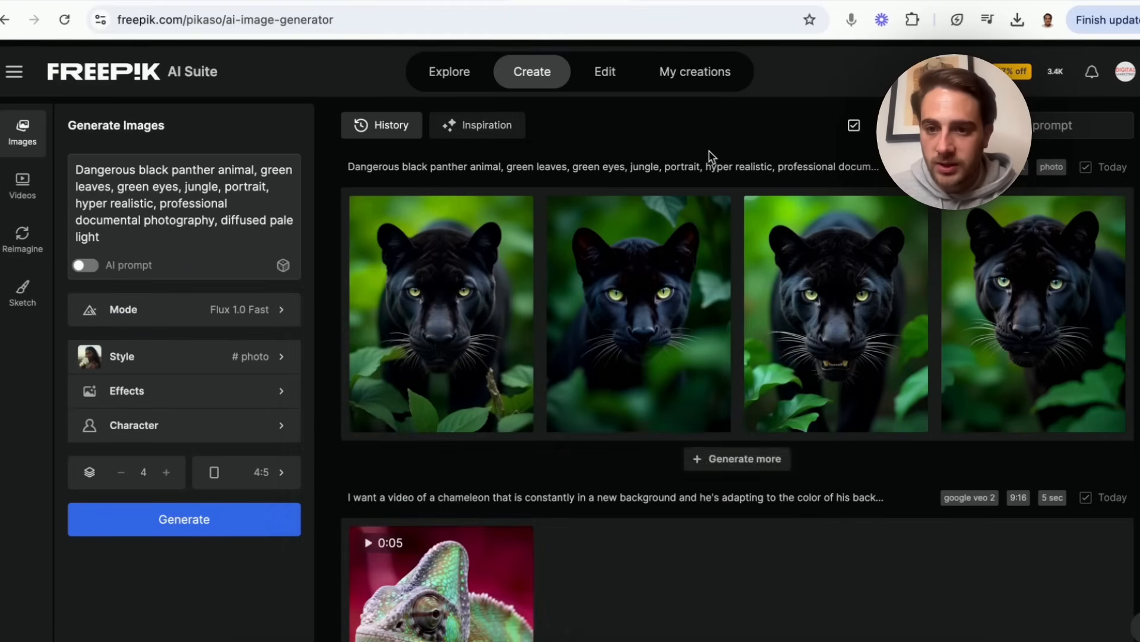
mouse_move(914, 280)
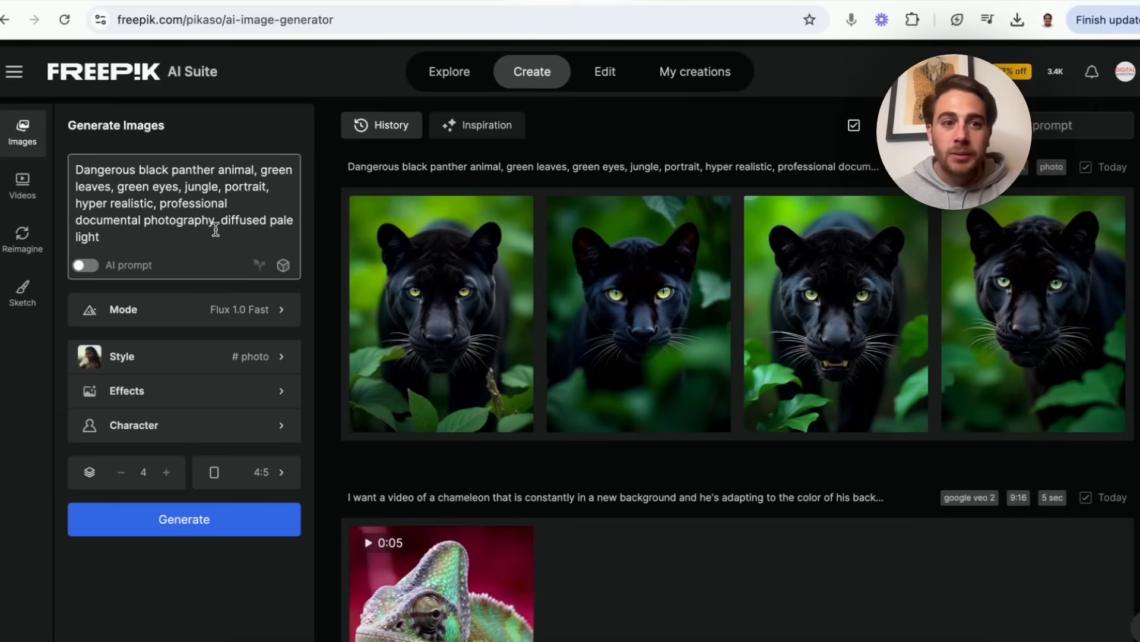
click(183, 211)
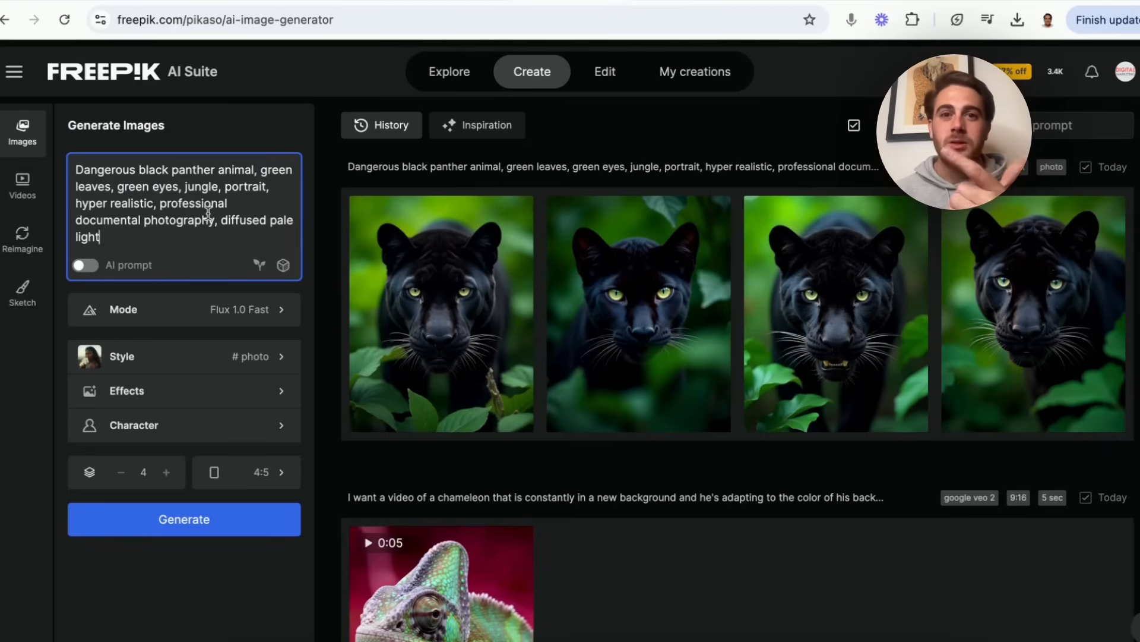
- Enter Reimagine and pick an earlier smiling man image as the source
click(449, 71)
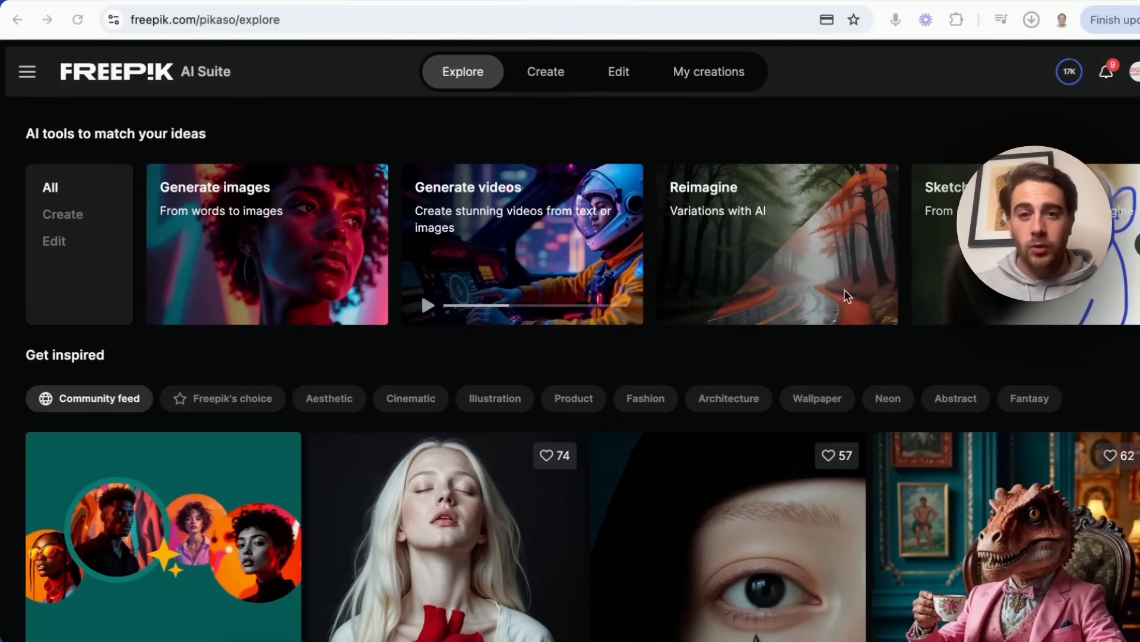
mouse_move(734, 222)
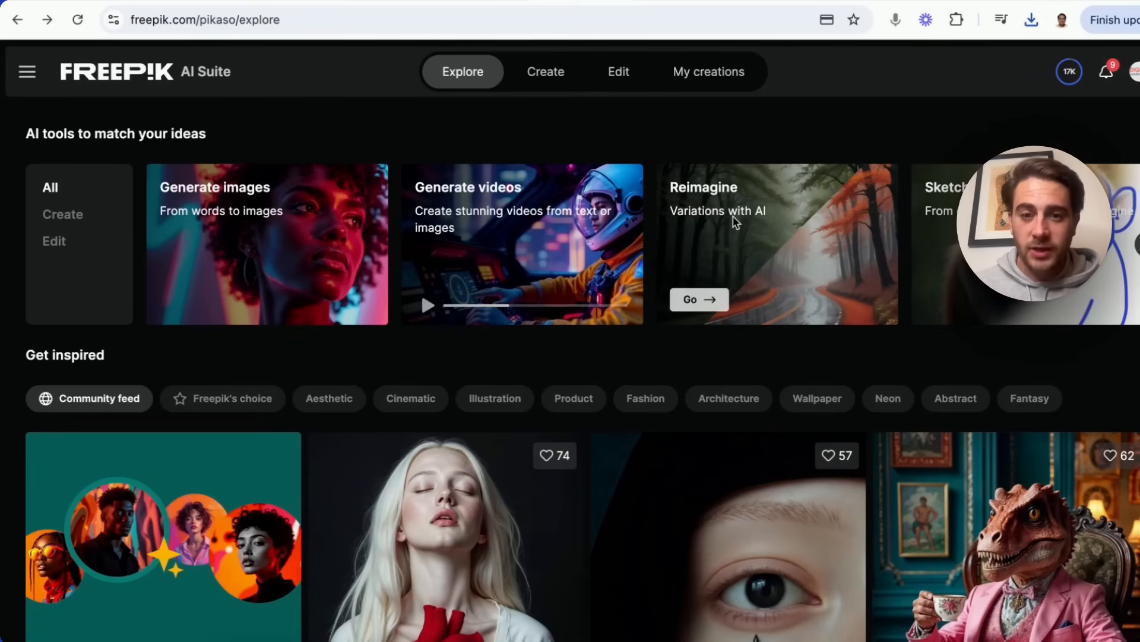
click(697, 299)
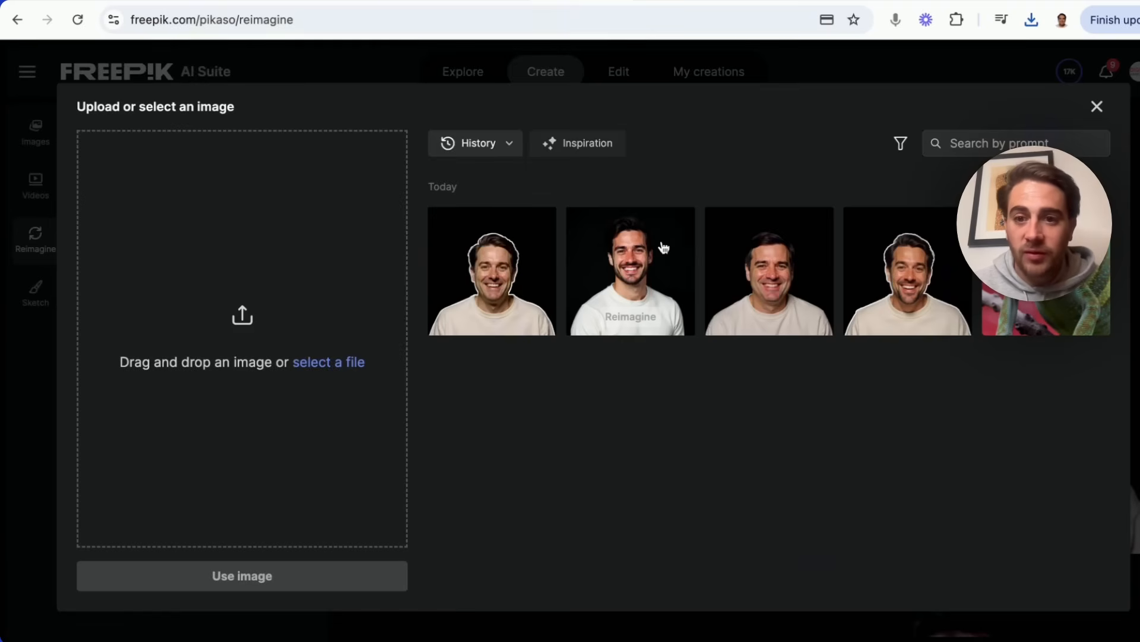
click(629, 271)
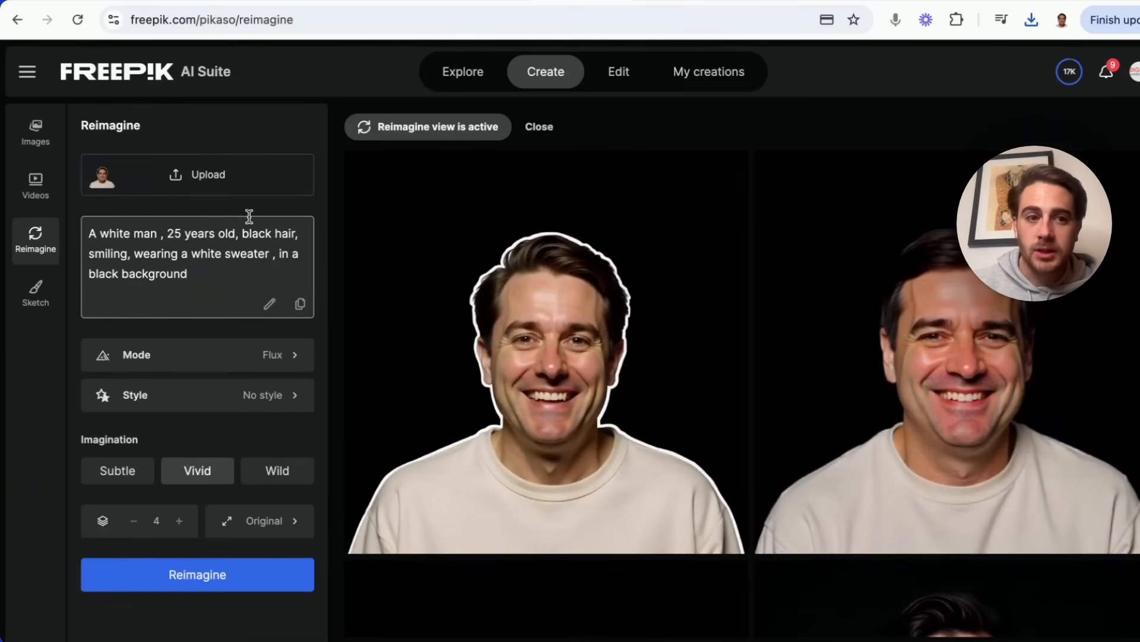
click(196, 574)
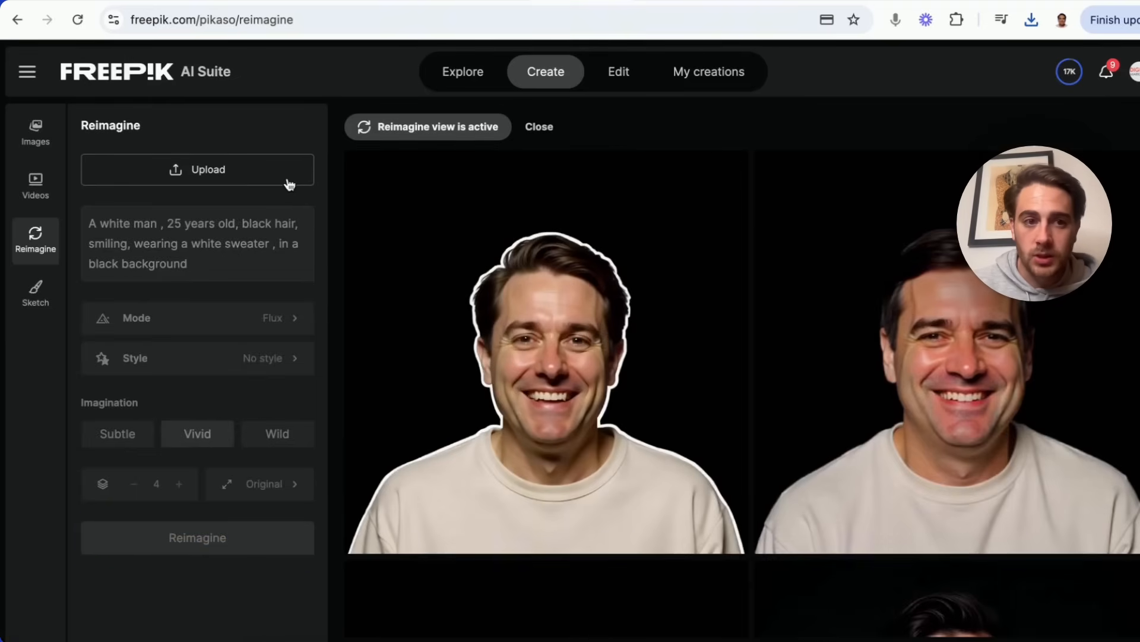
- Upload the white Ferrari photo as the source, keeping the Original aspect ratio
click(198, 169)
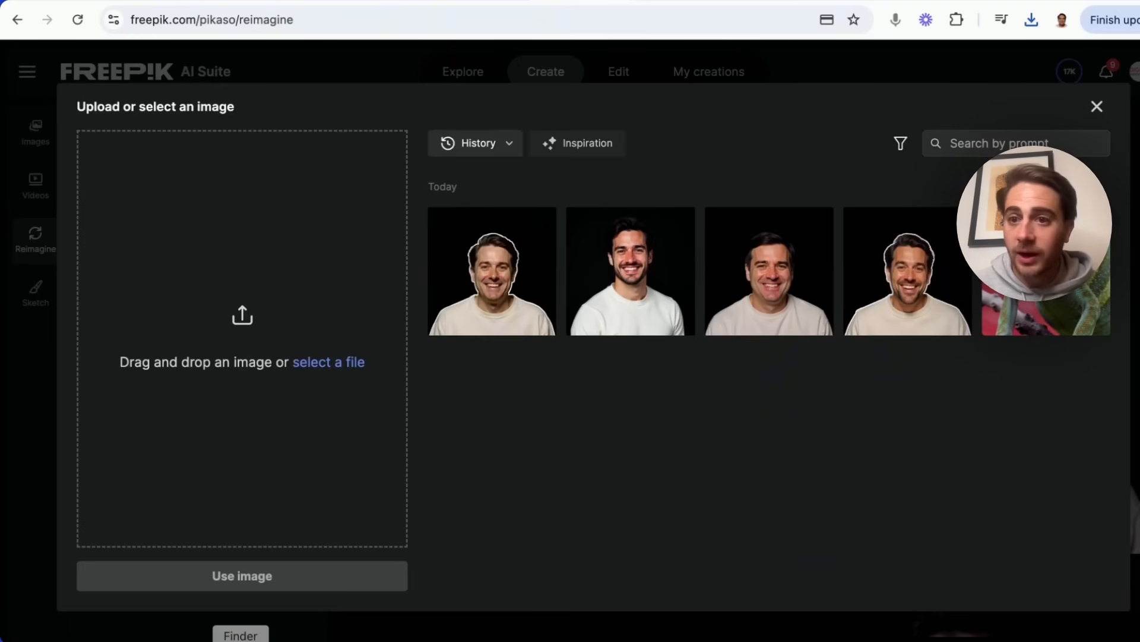
click(328, 361)
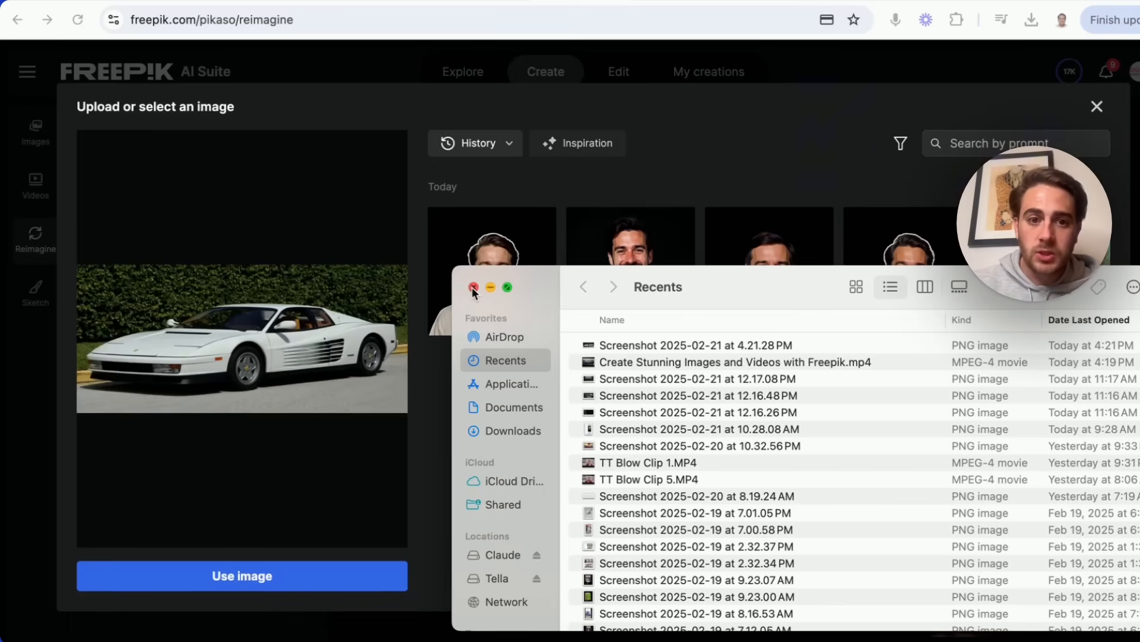
click(474, 286)
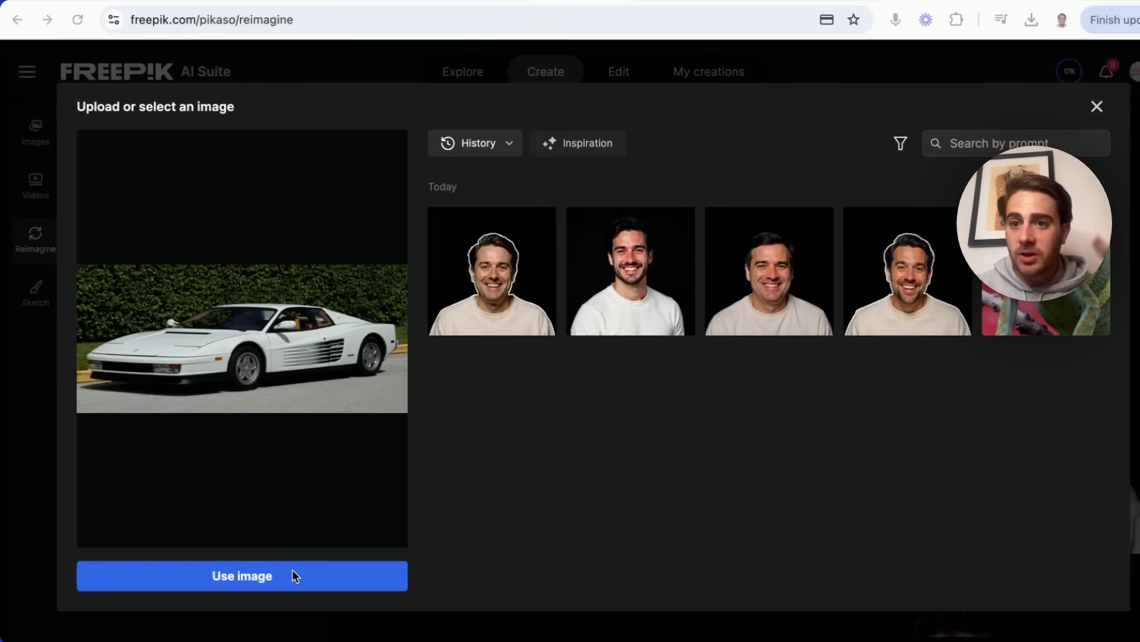
click(241, 575)
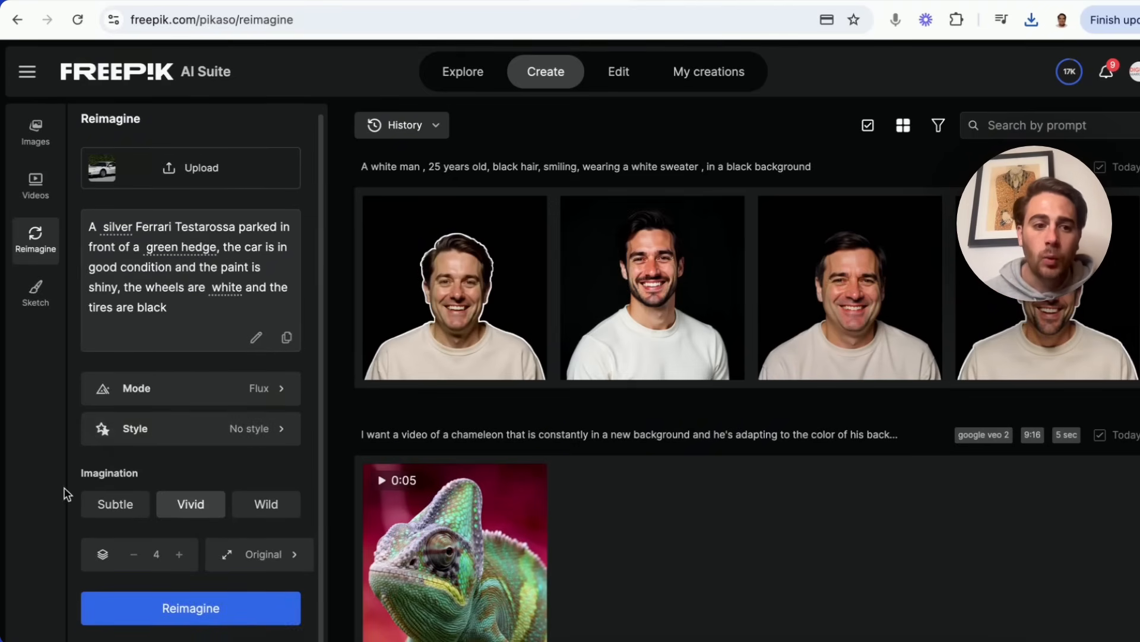
click(259, 554)
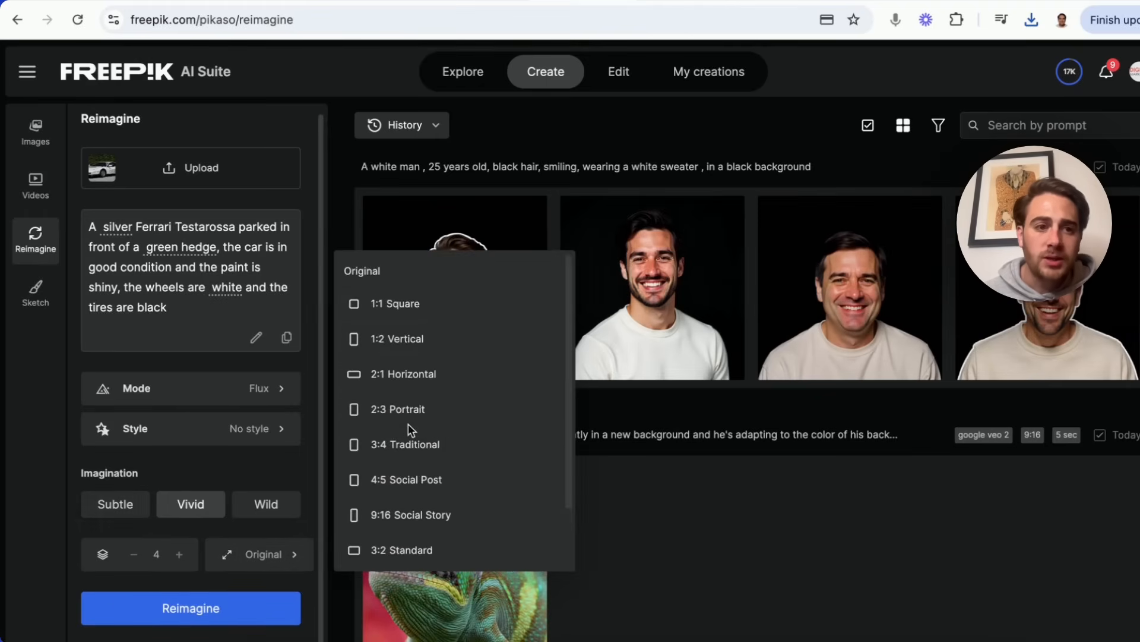
click(174, 267)
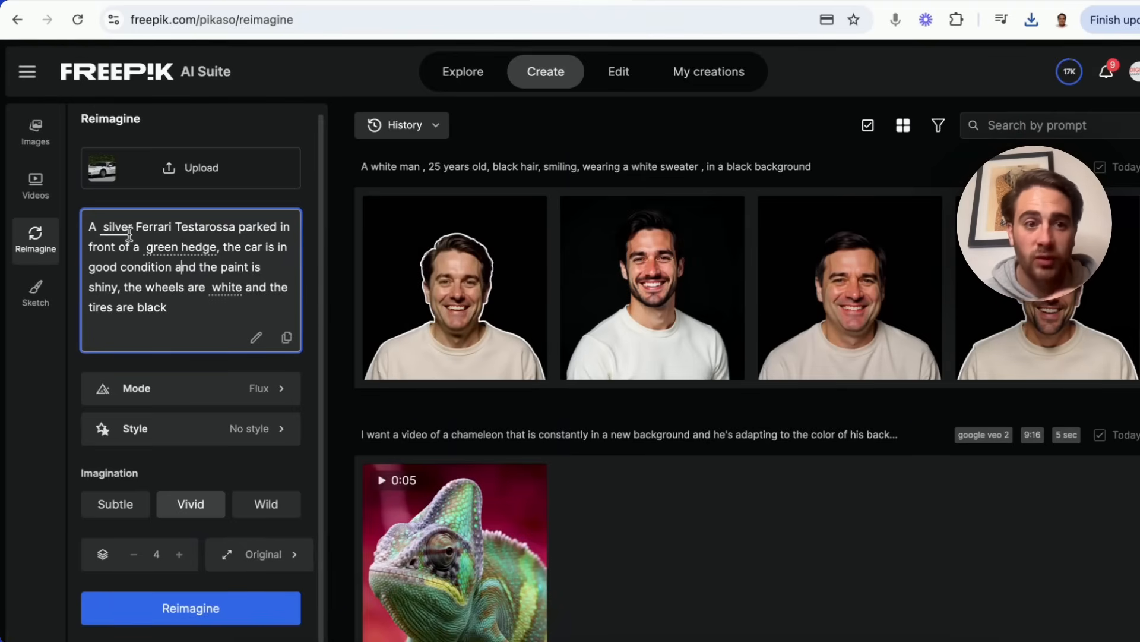
- Replace 'silver' with 'red' in the prompt and reimagine the Ferrari photo
double_click(116, 226)
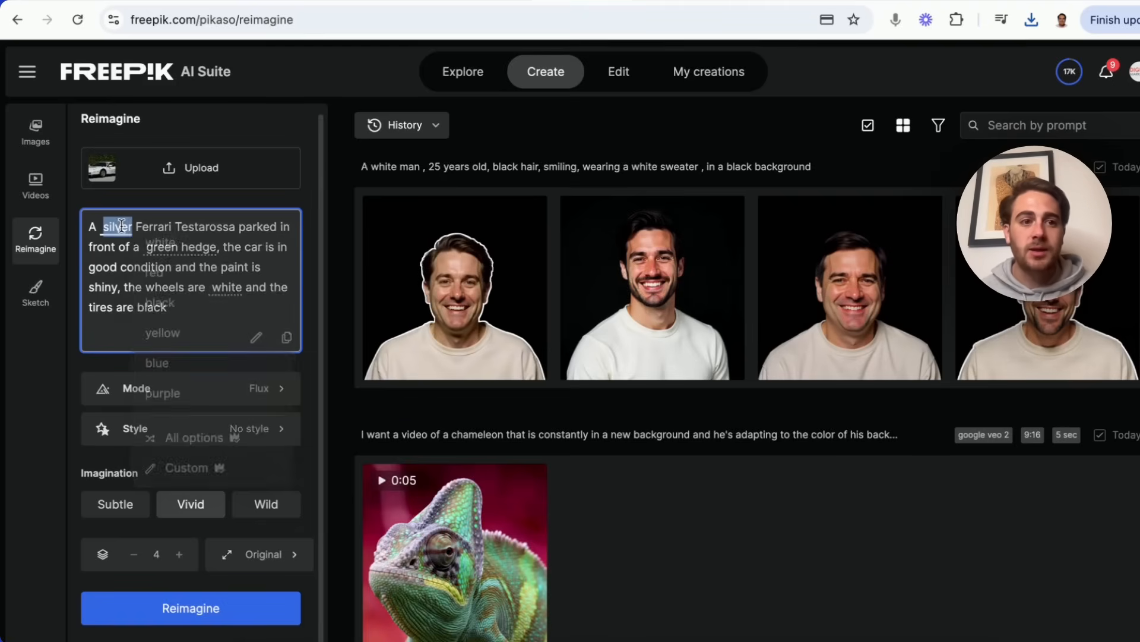
text(red)
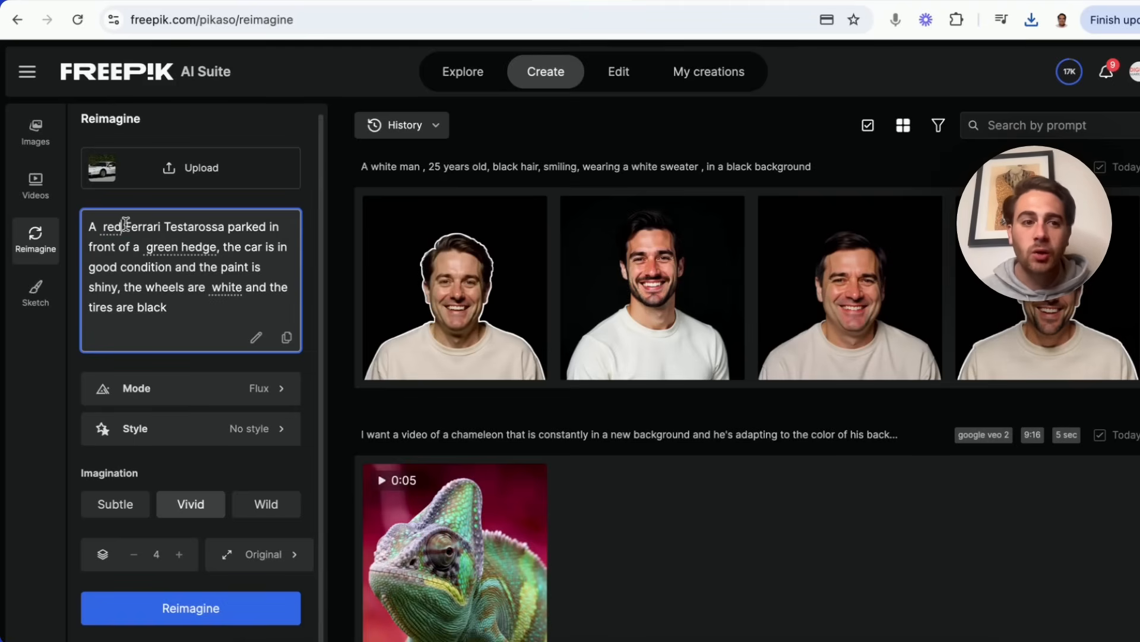
click(190, 608)
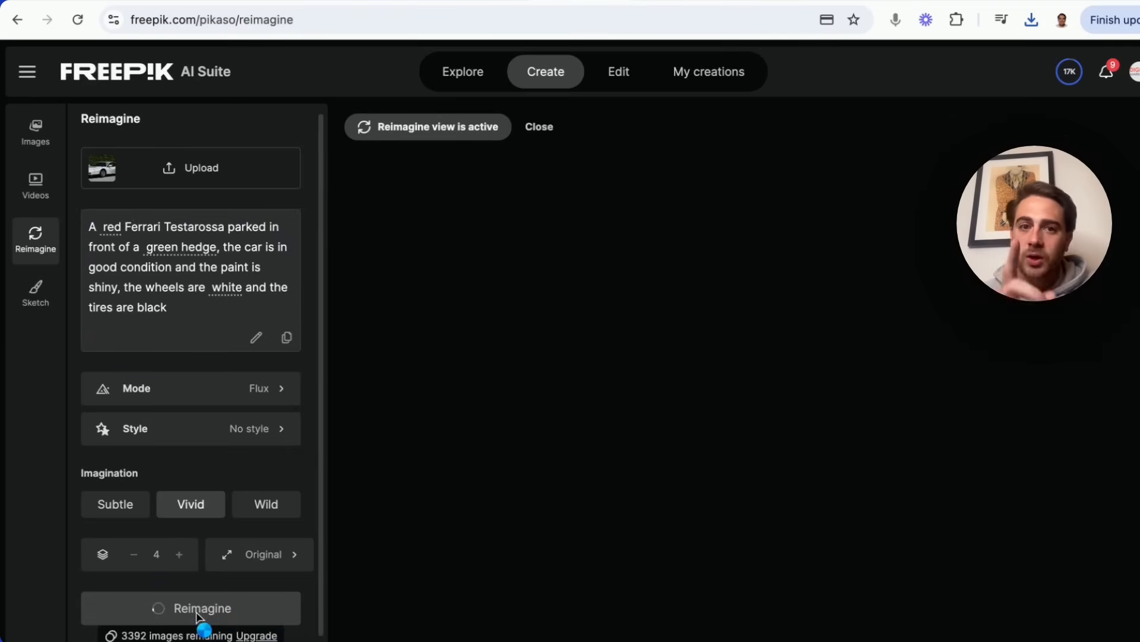
click(190, 608)
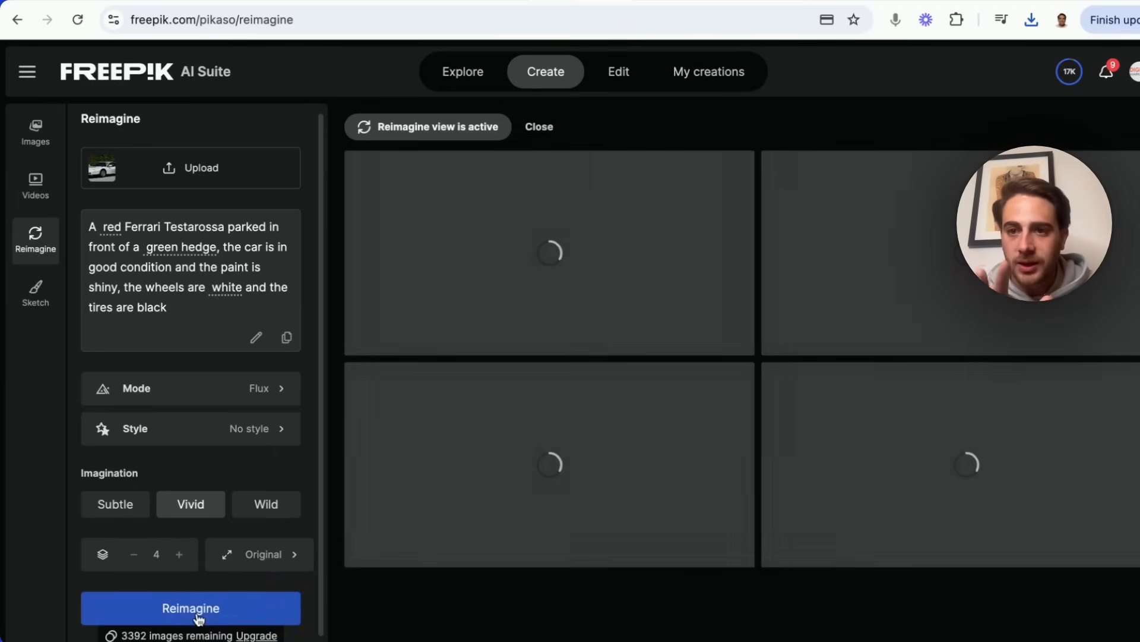
click(190, 607)
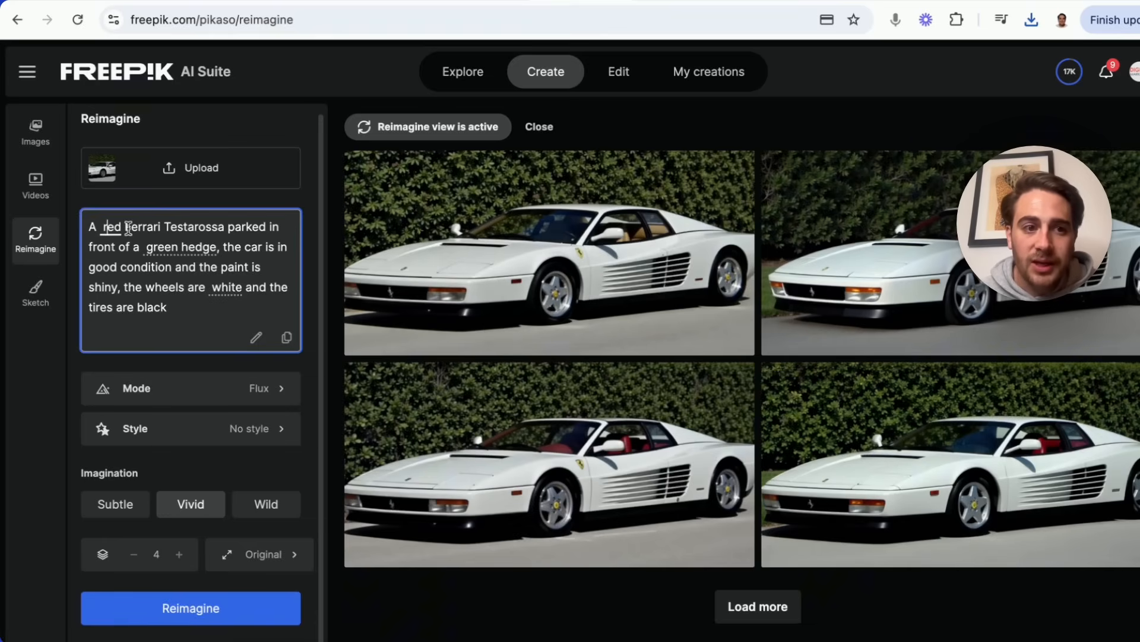
- Regenerate the Ferrari variations repeatedly until a red Testarossa appears among the white ones
click(111, 226)
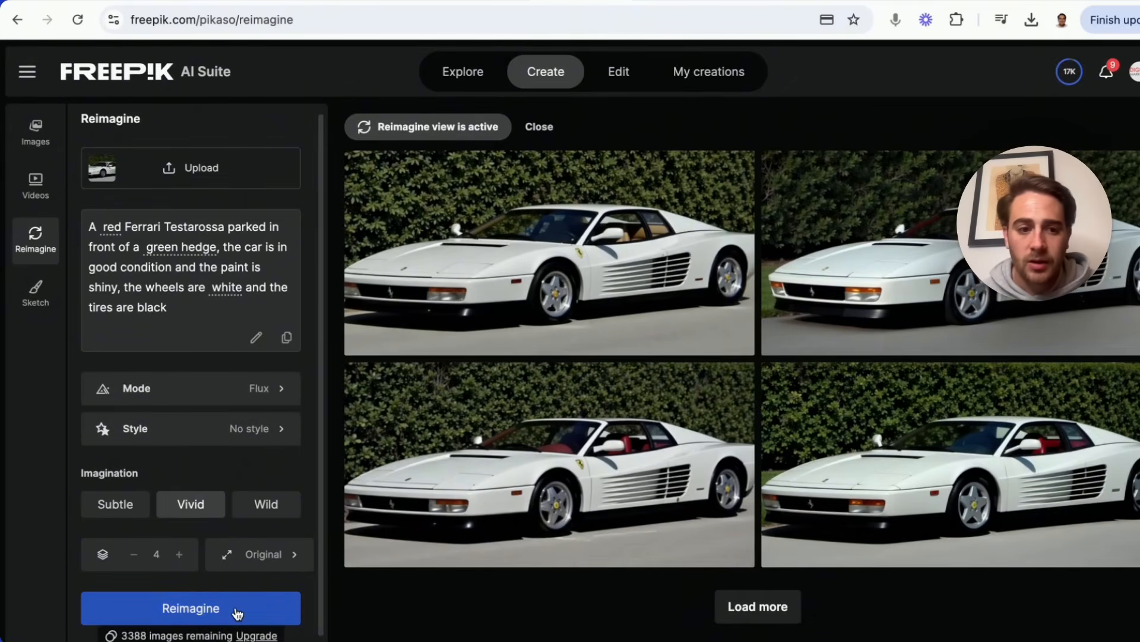
click(190, 608)
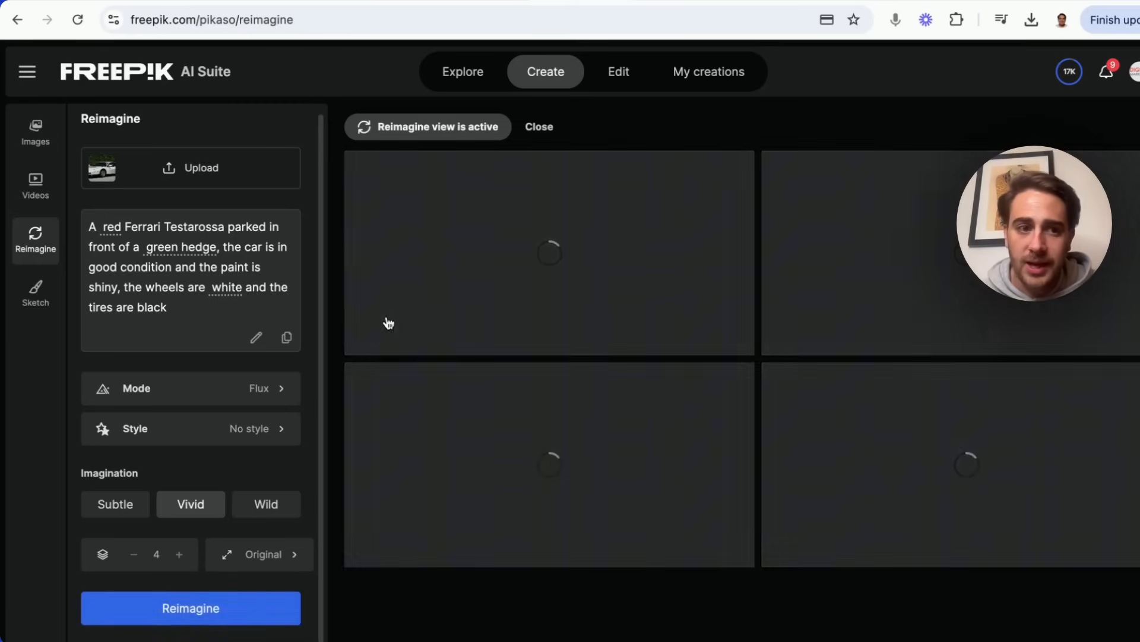
click(112, 225)
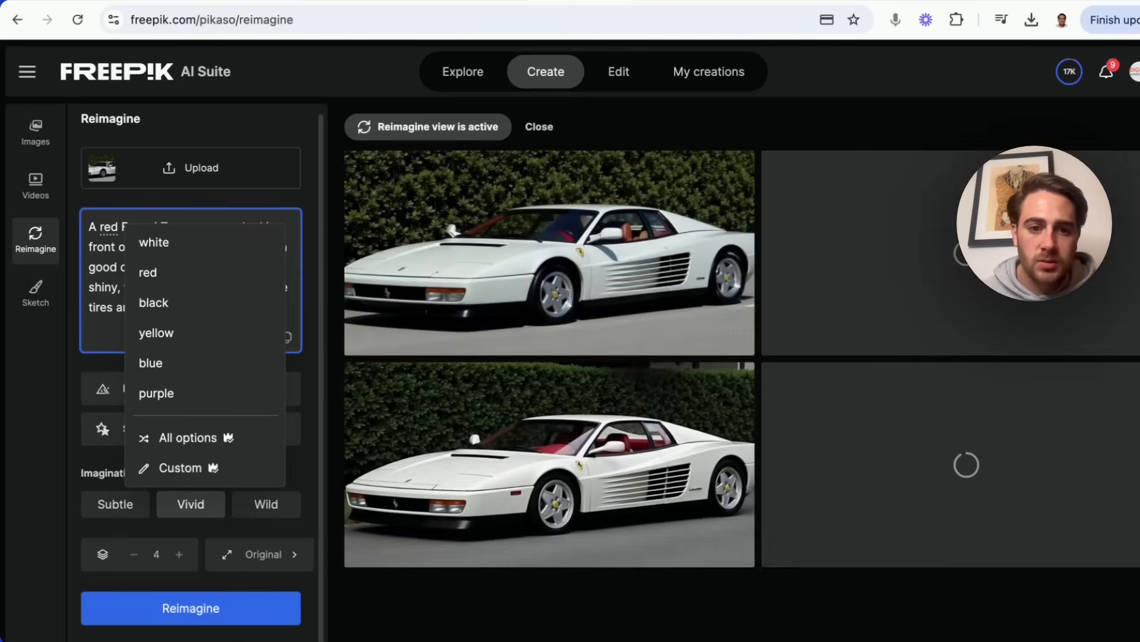
click(190, 609)
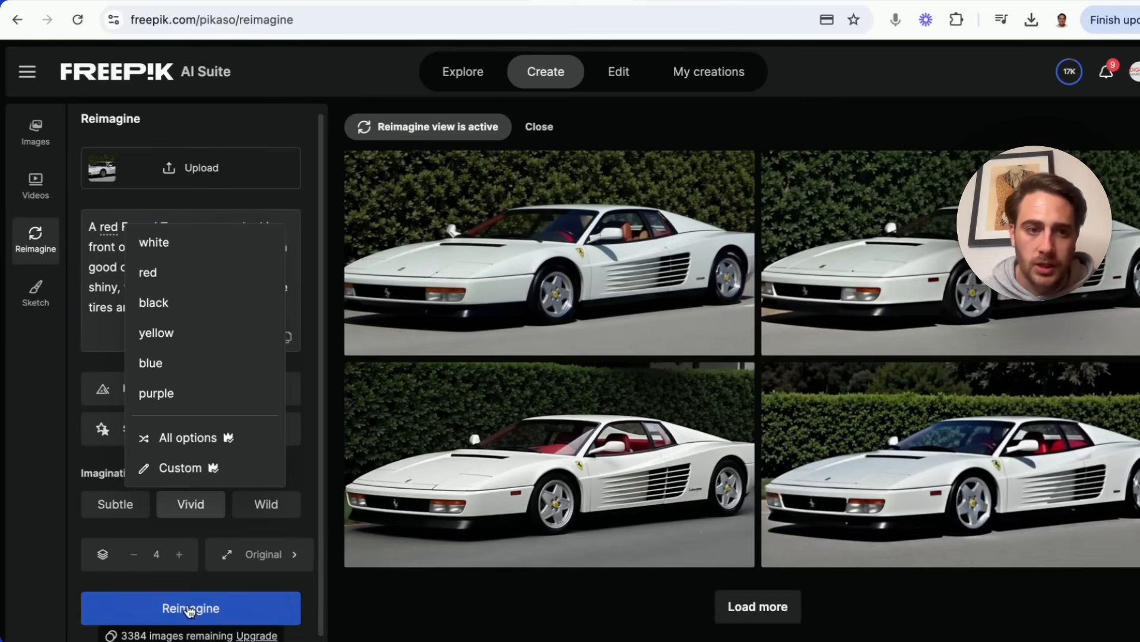
click(190, 609)
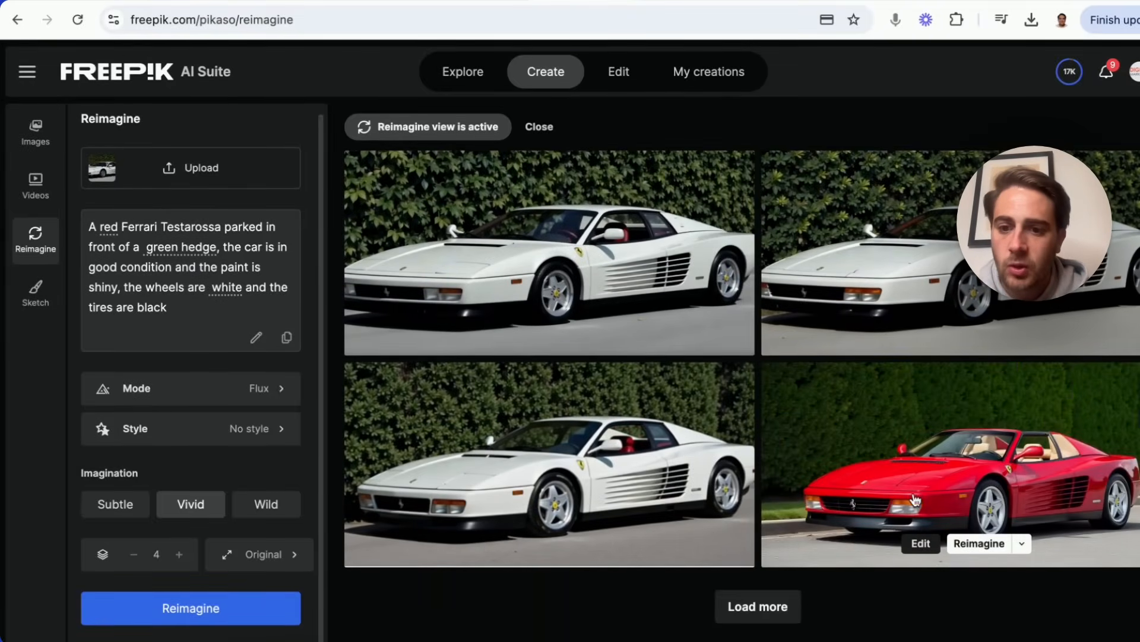
- Start a 5-second 16:9 push-in video of the red Ferrari against the green backdrop
click(571, 543)
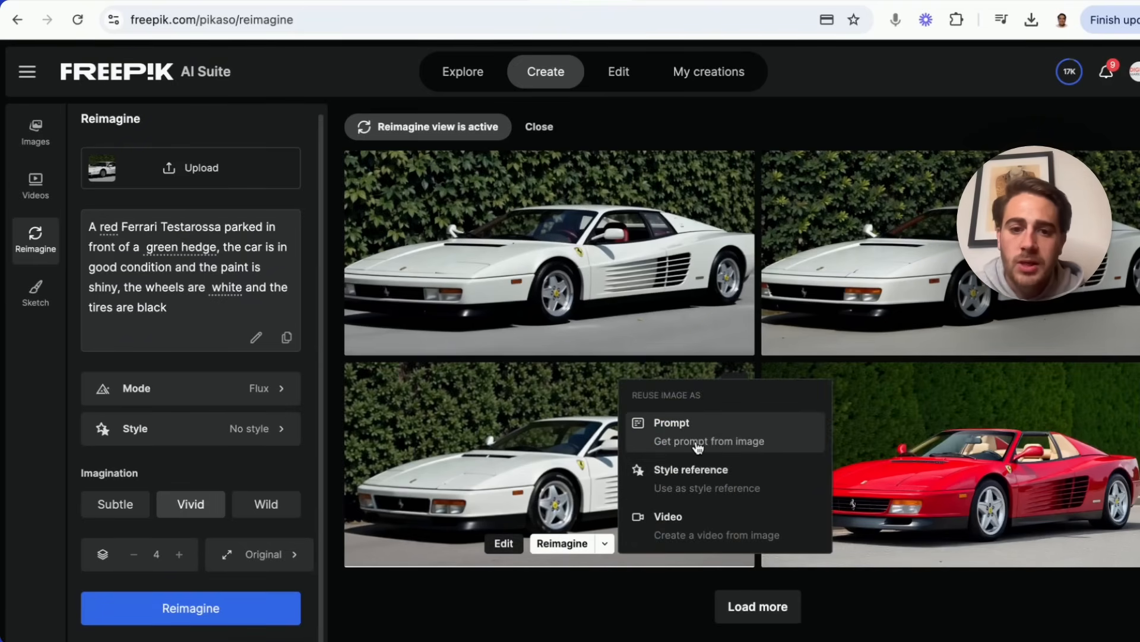
mouse_move(682, 462)
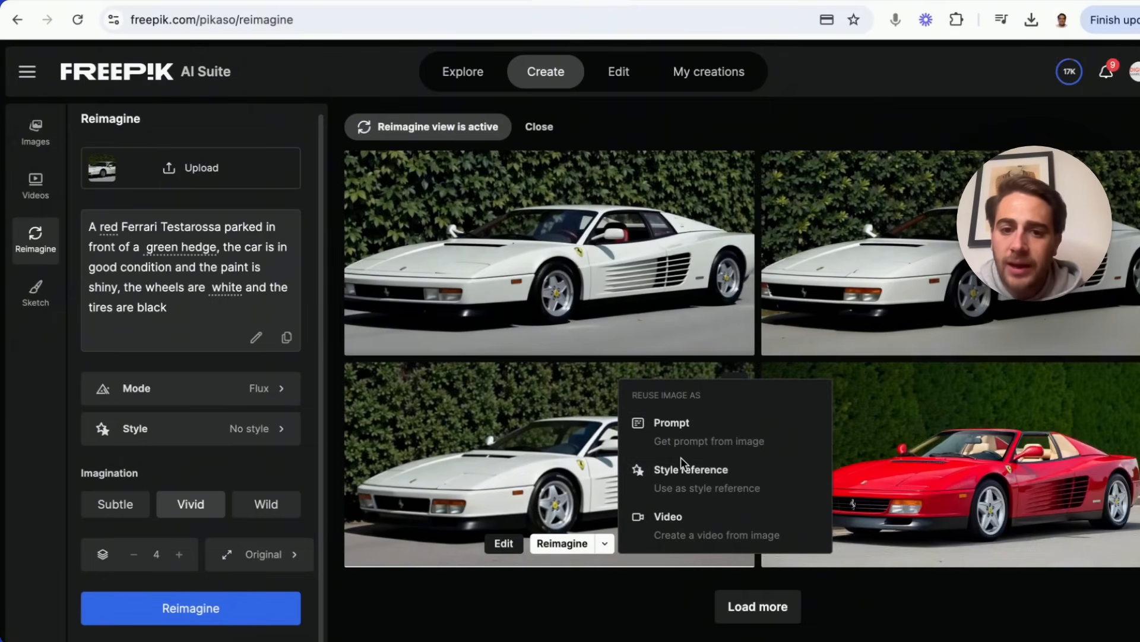
mouse_move(793, 475)
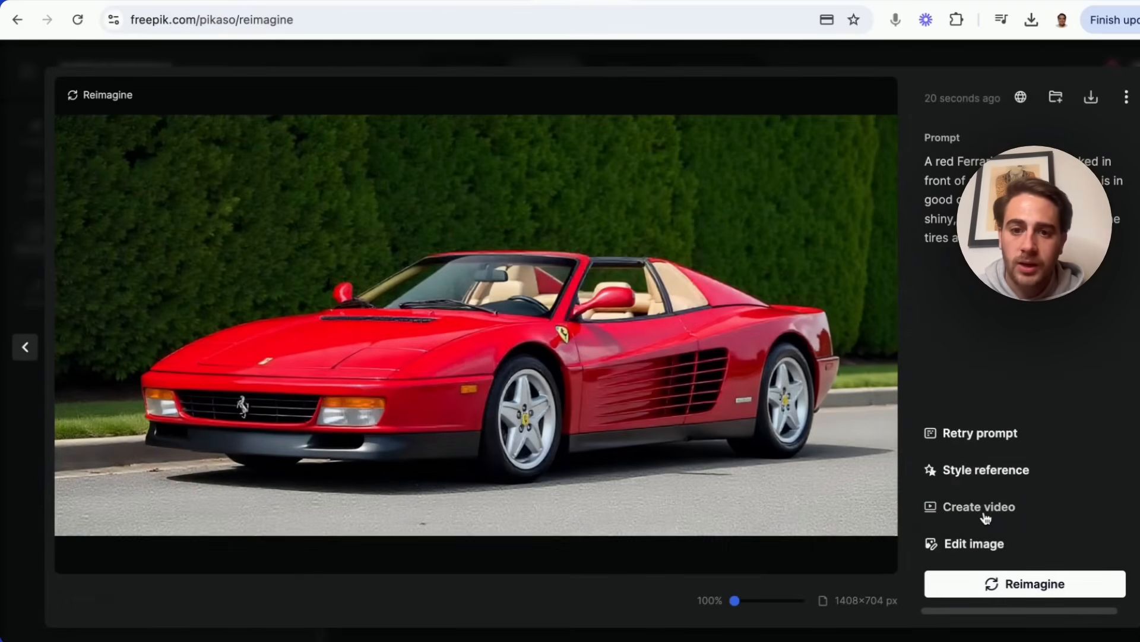
click(977, 506)
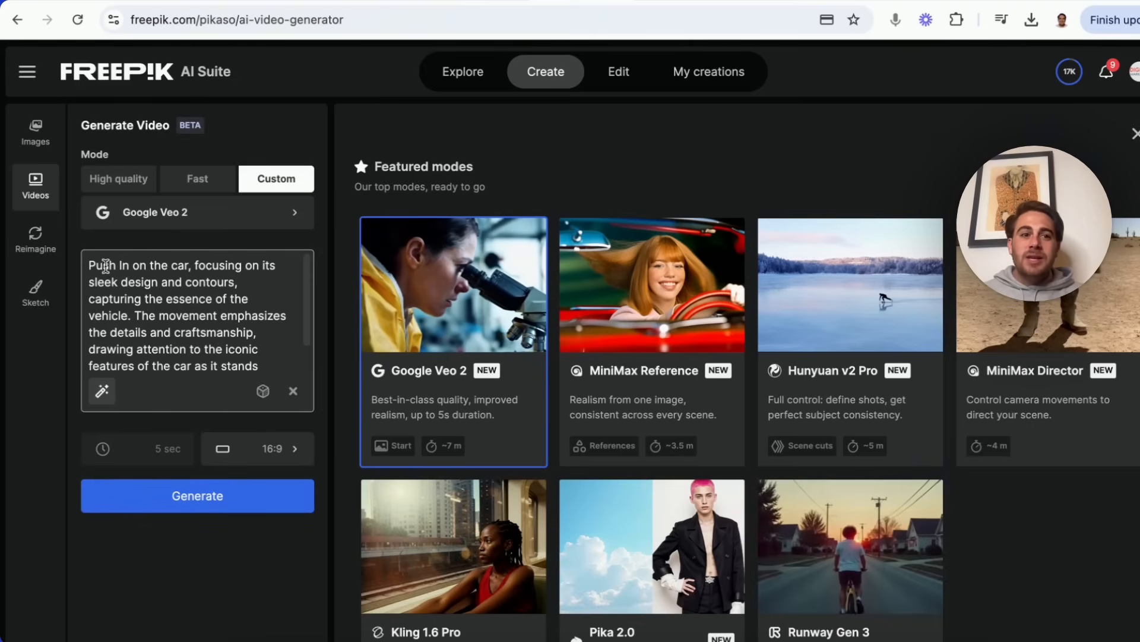
click(167, 328)
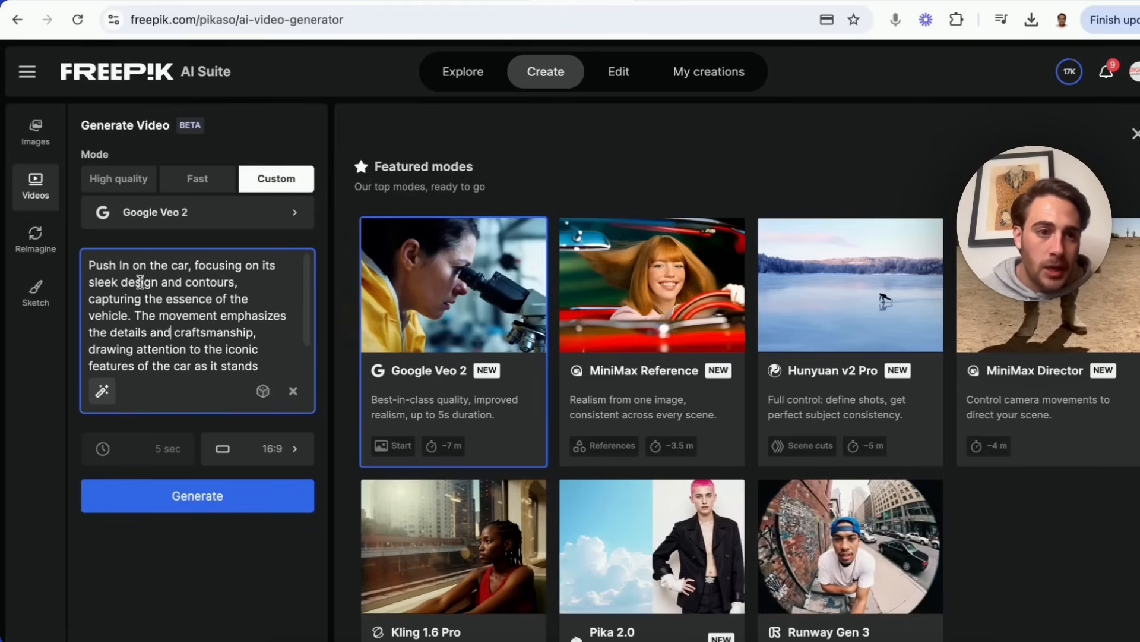
scroll(down, 3)
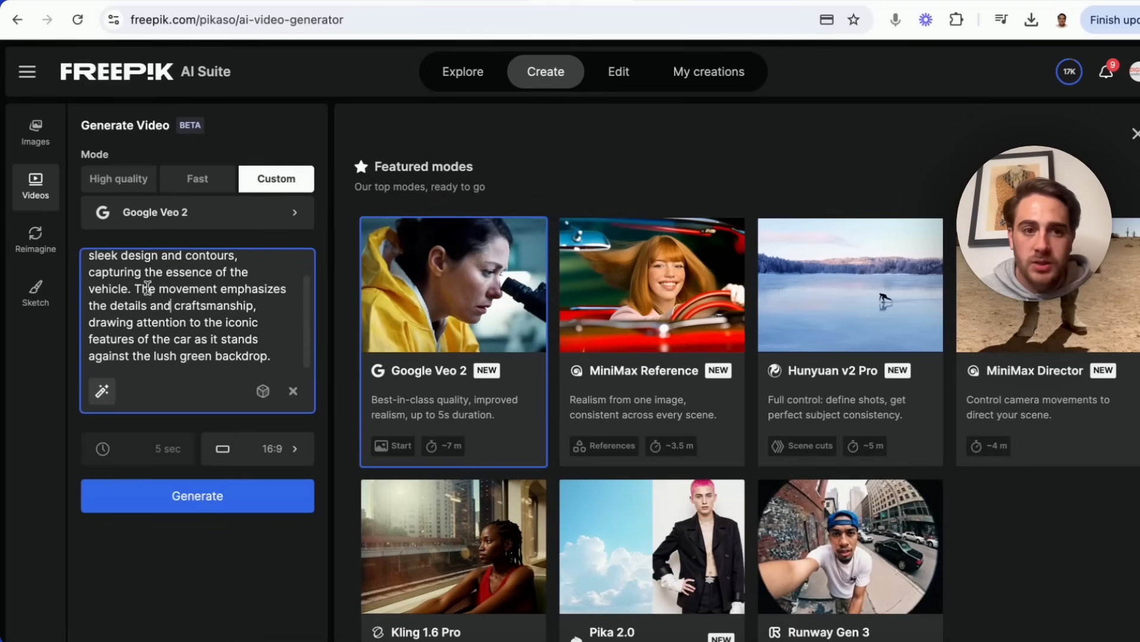
click(197, 495)
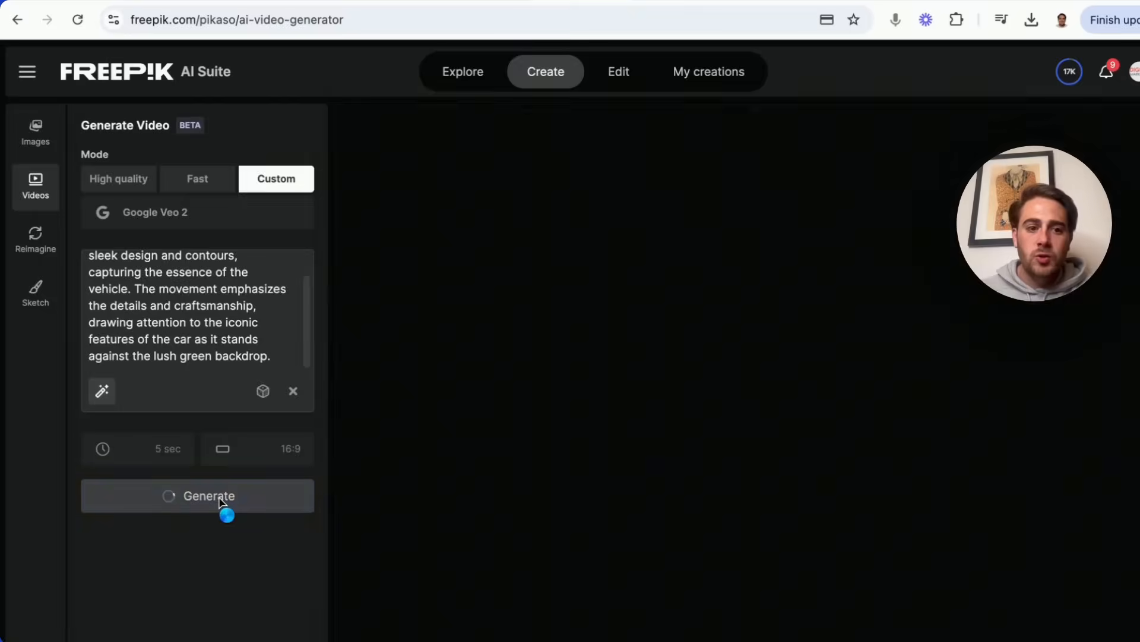
click(196, 496)
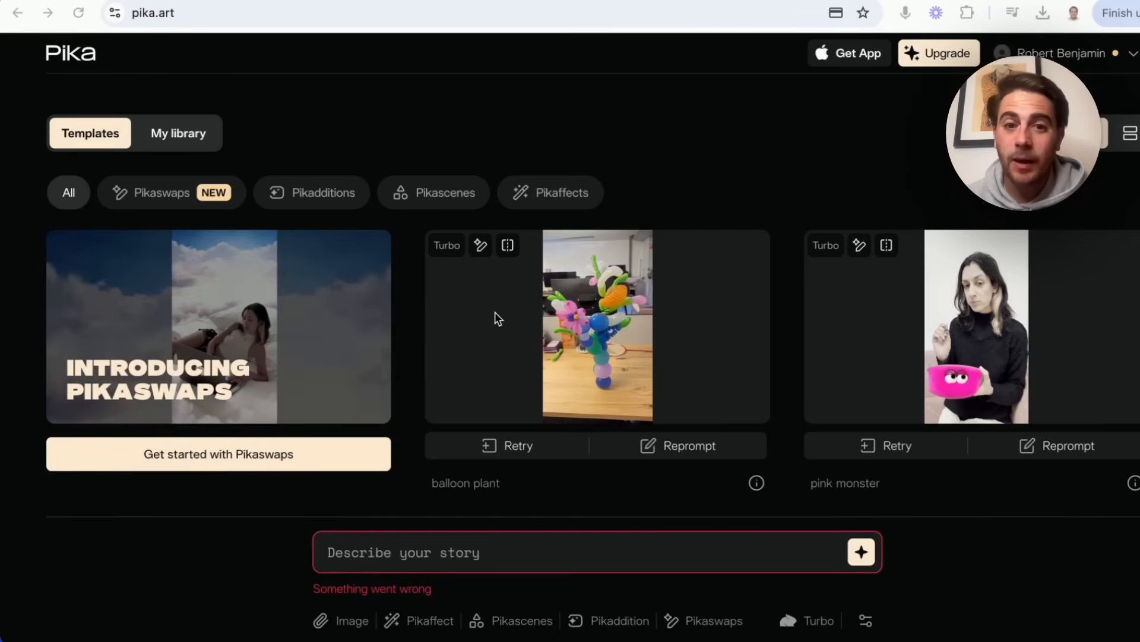
- Scroll through the Pika.art template gallery past clips like lava river, donuts and robot dog
scroll(down, 3)
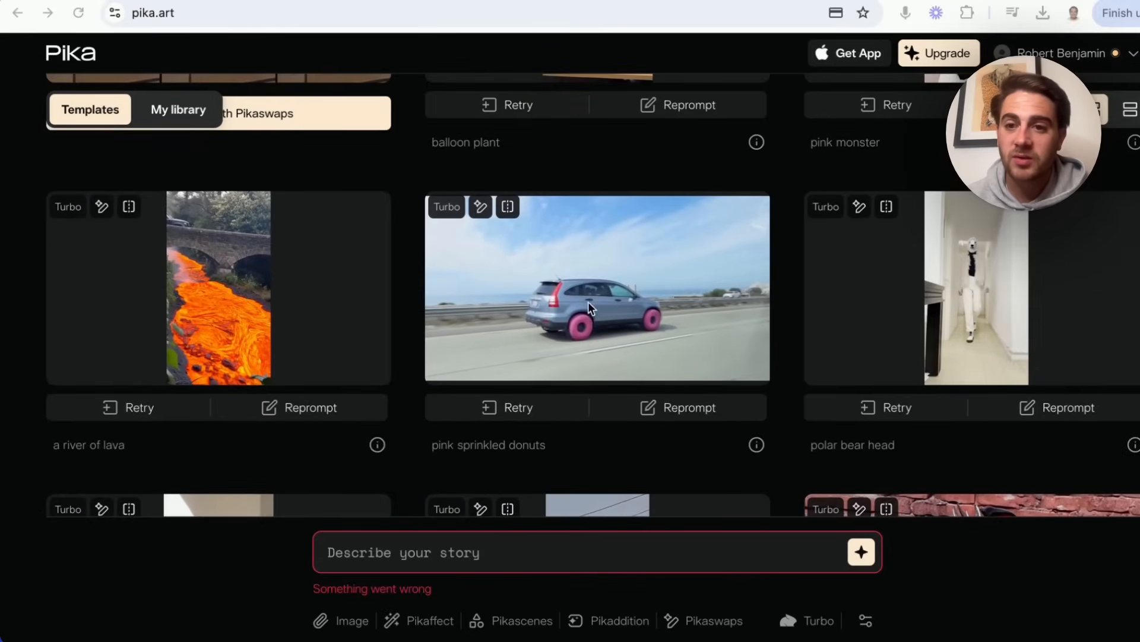
mouse_move(588, 309)
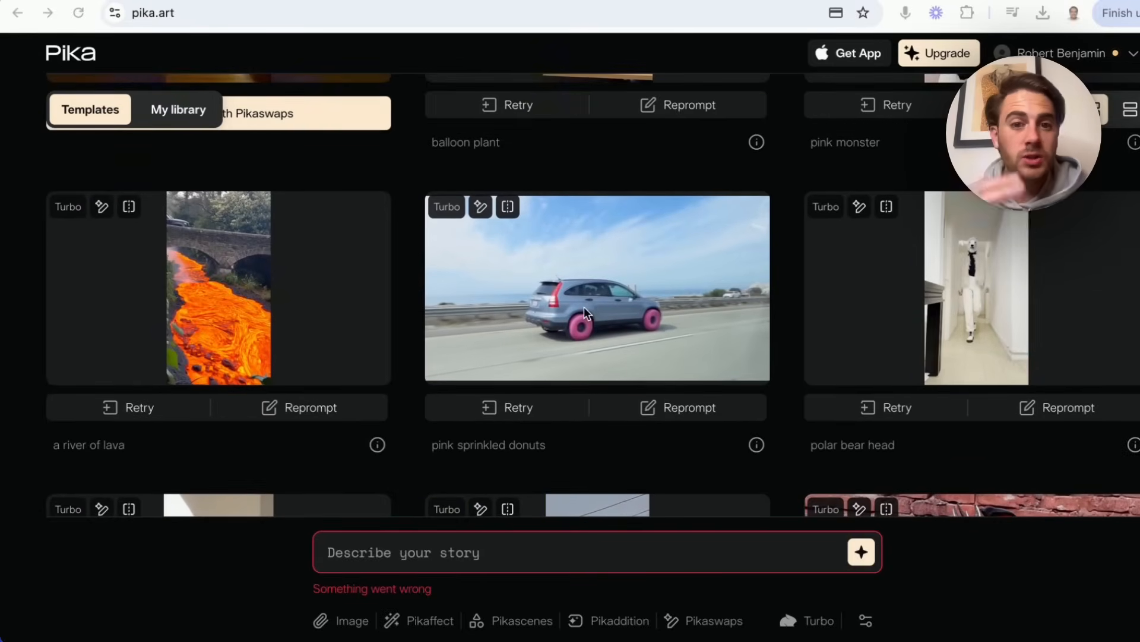
mouse_move(628, 428)
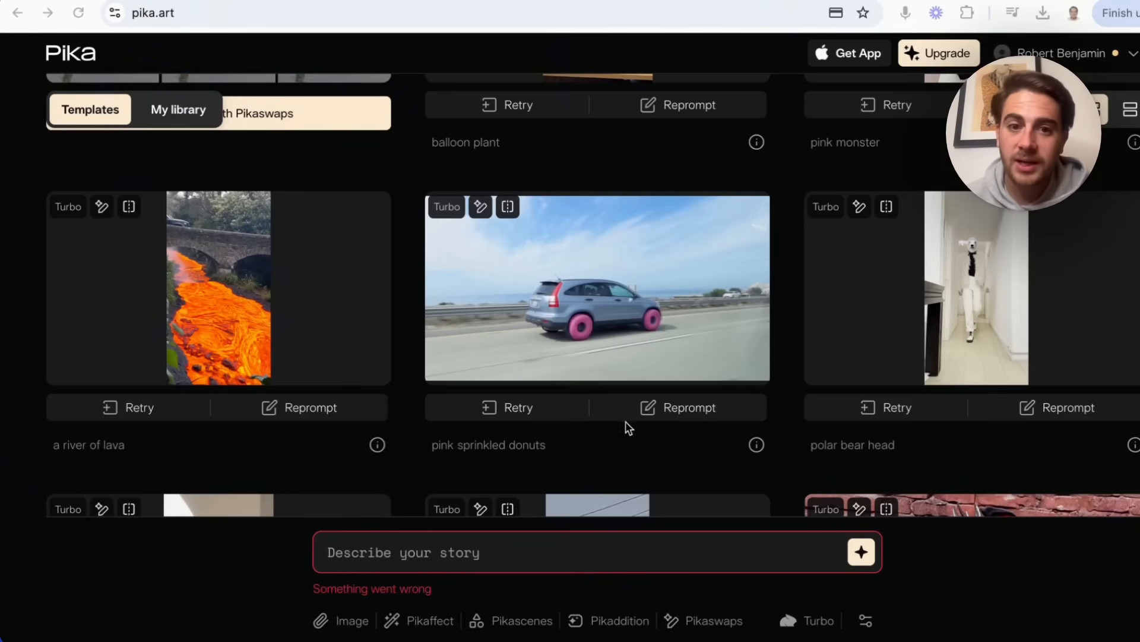
mouse_move(330, 298)
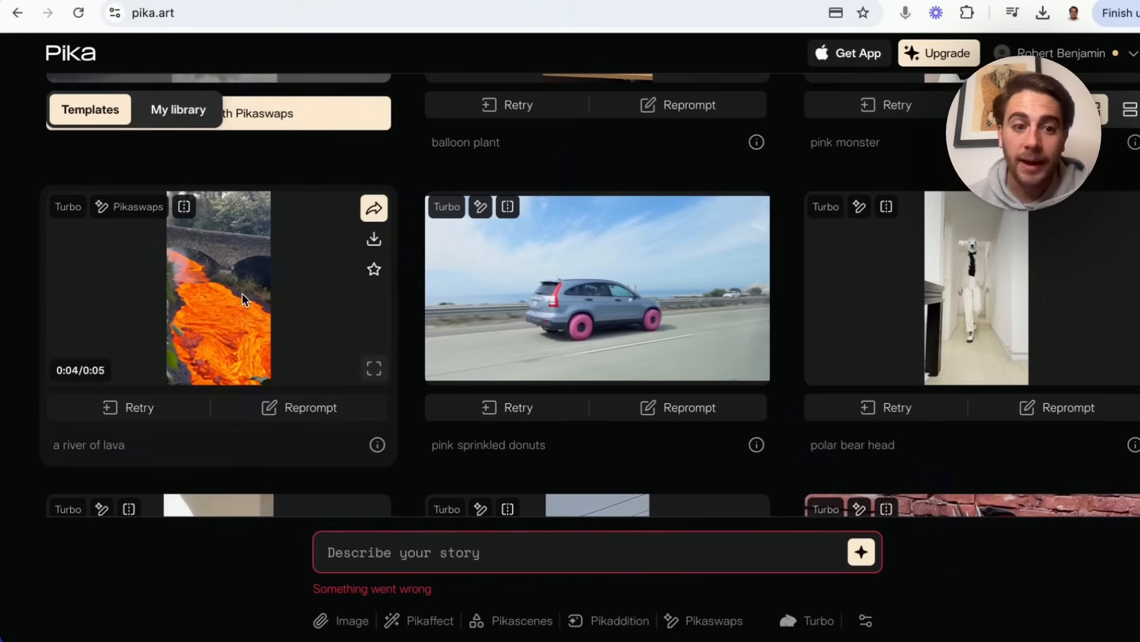
scroll(down, 3)
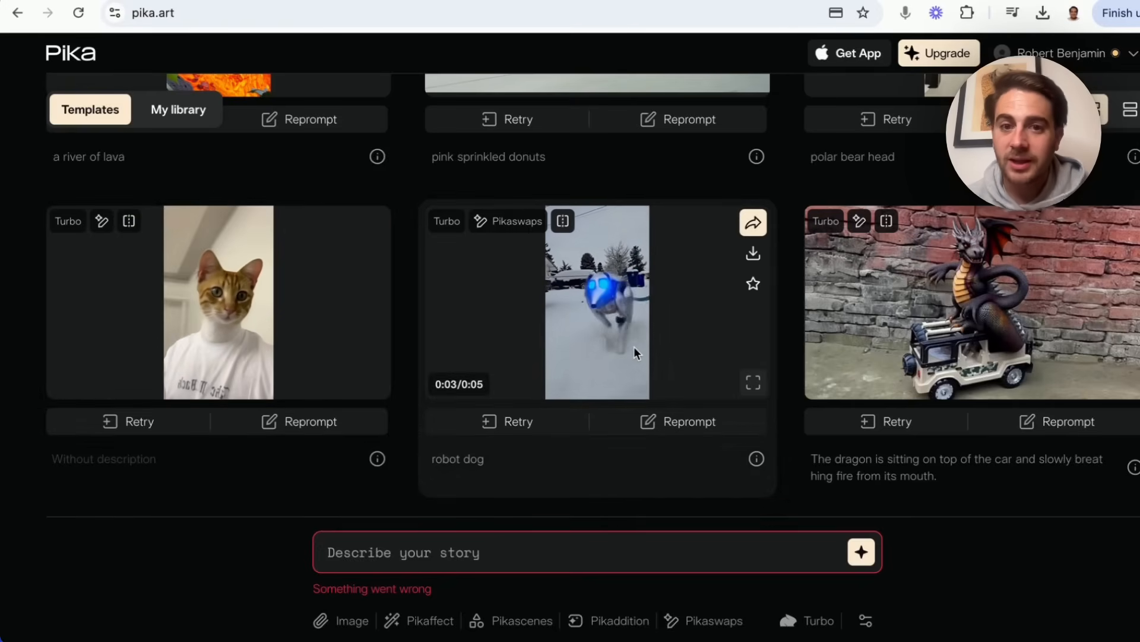
scroll(down, 3)
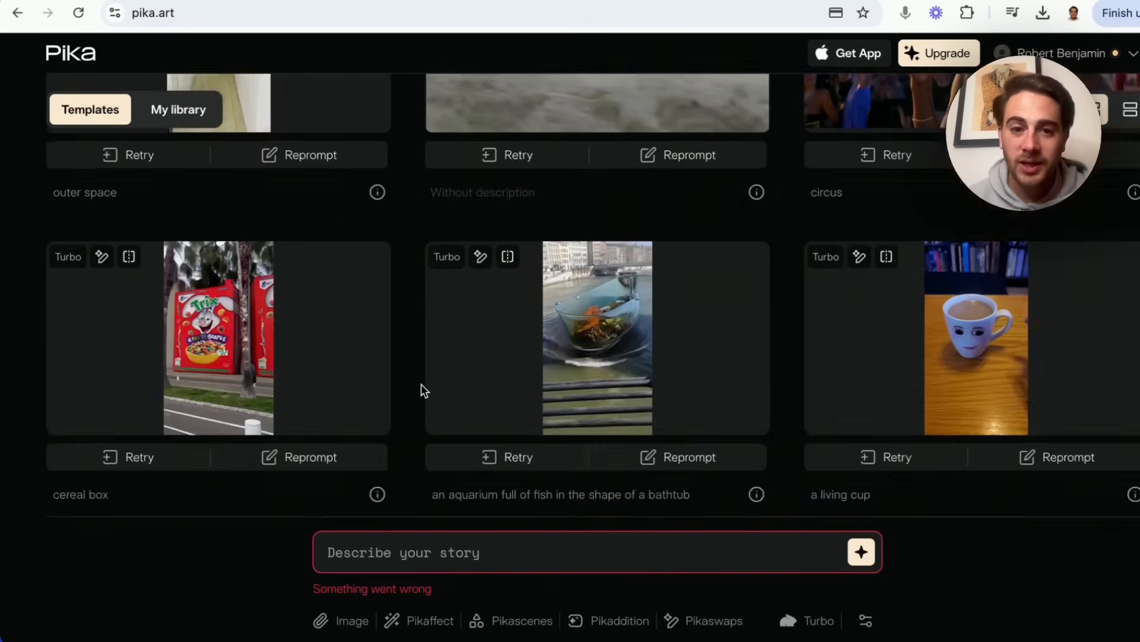
scroll(down, 3)
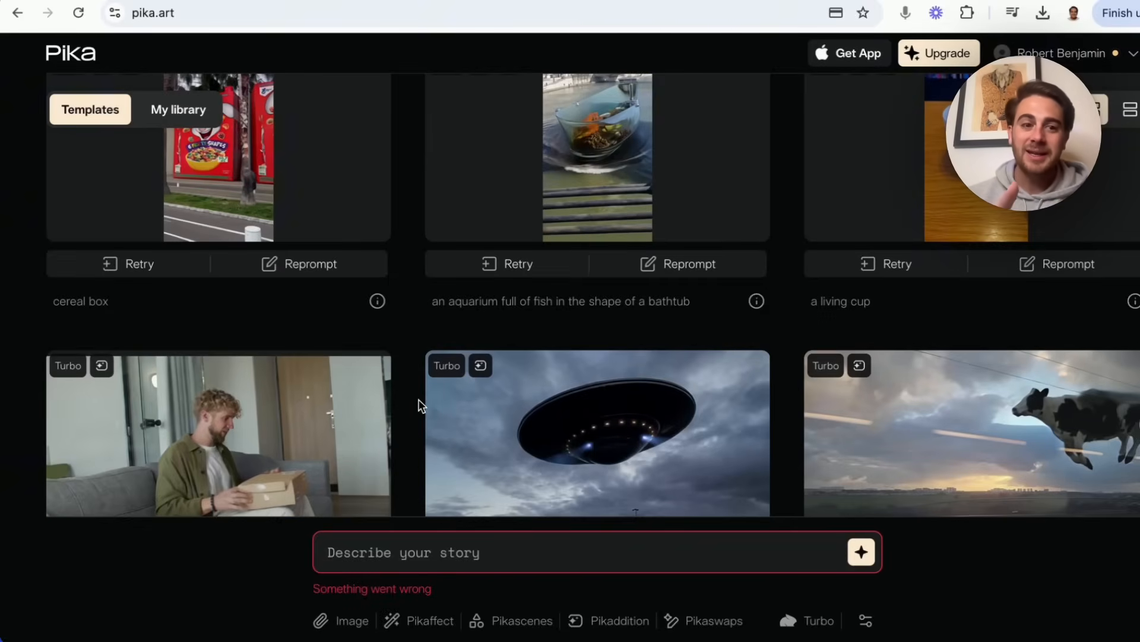